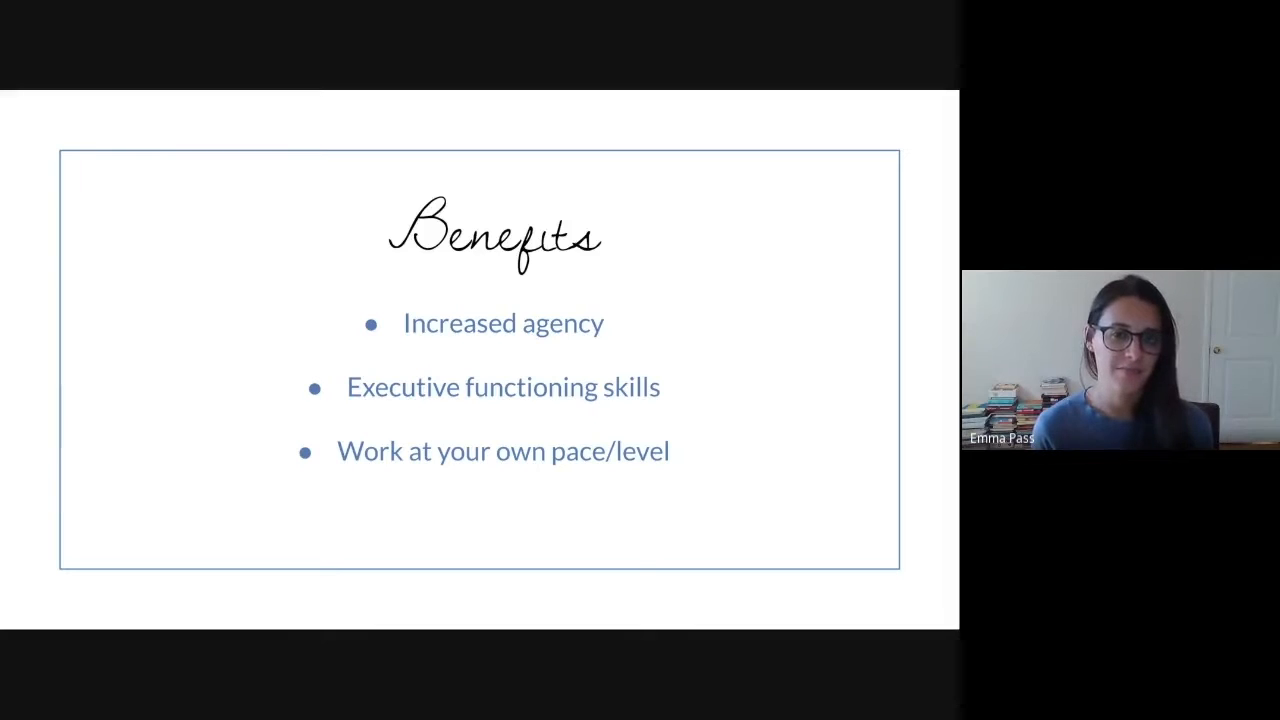
- Exit the Benefits slideshow, landing on the Asynchronous Learning - Lesson Example title slide
{"action": "key", "text": "Right"}
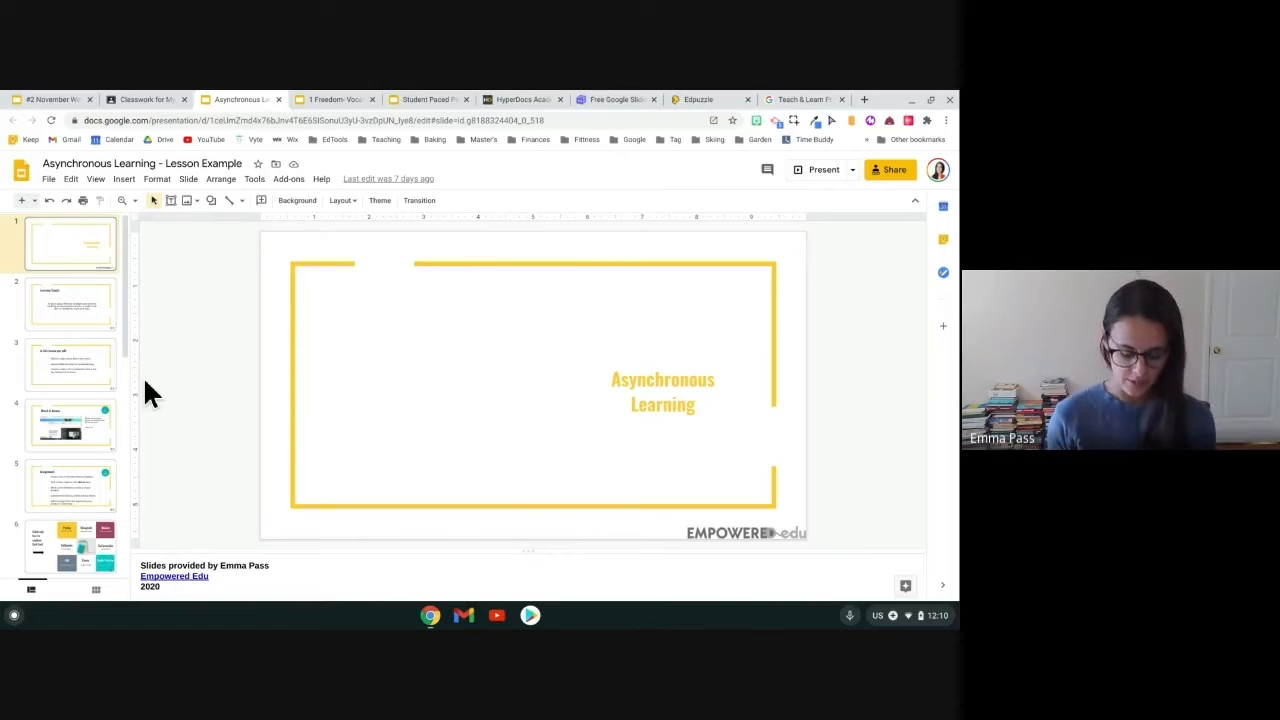
- View the title, Learning Target and 'In this lesson' slides, ending on Watch & Answer
{"action": "left_click", "coordinate": [70, 302]}
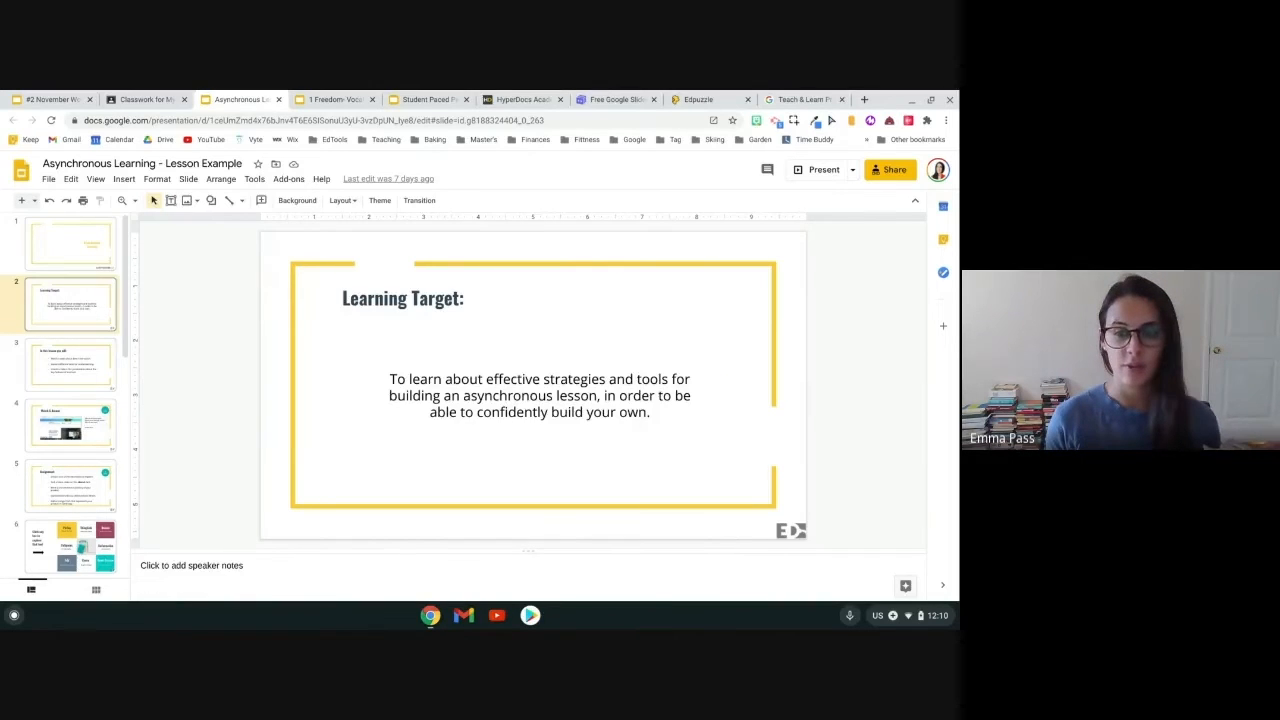
{"action": "left_click", "coordinate": [70, 423]}
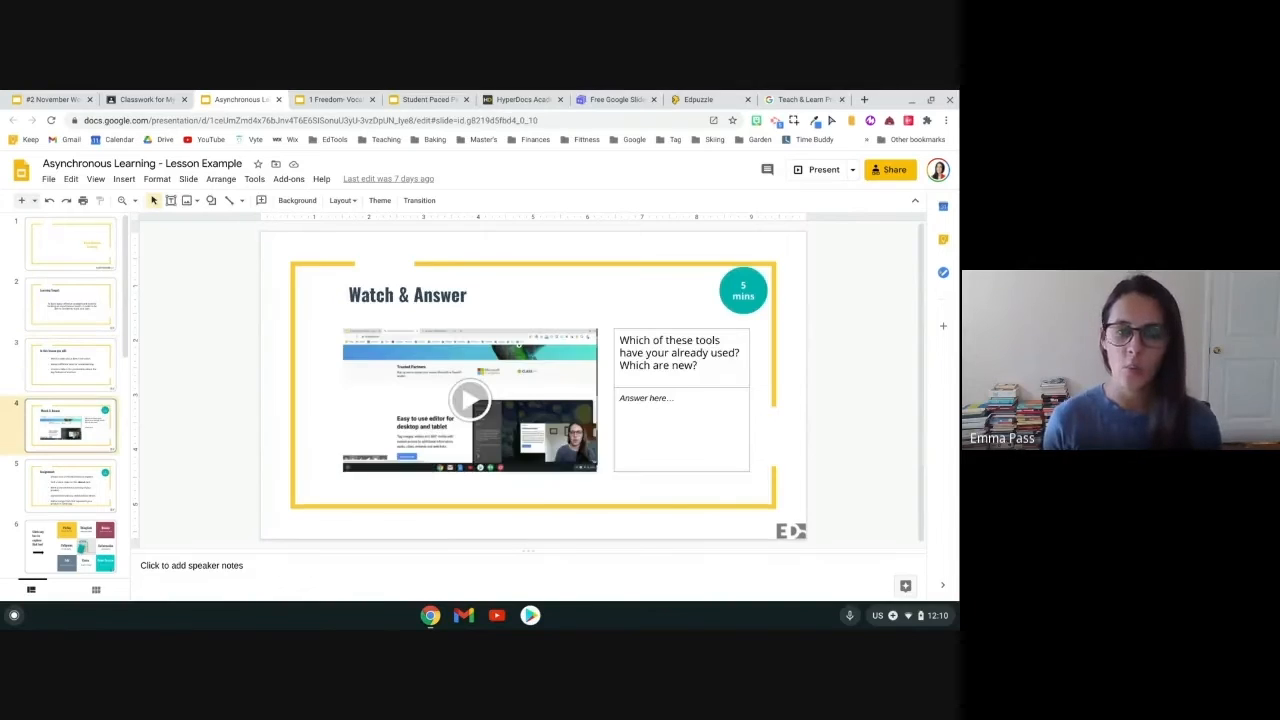
{"action": "left_click", "coordinate": [70, 303]}
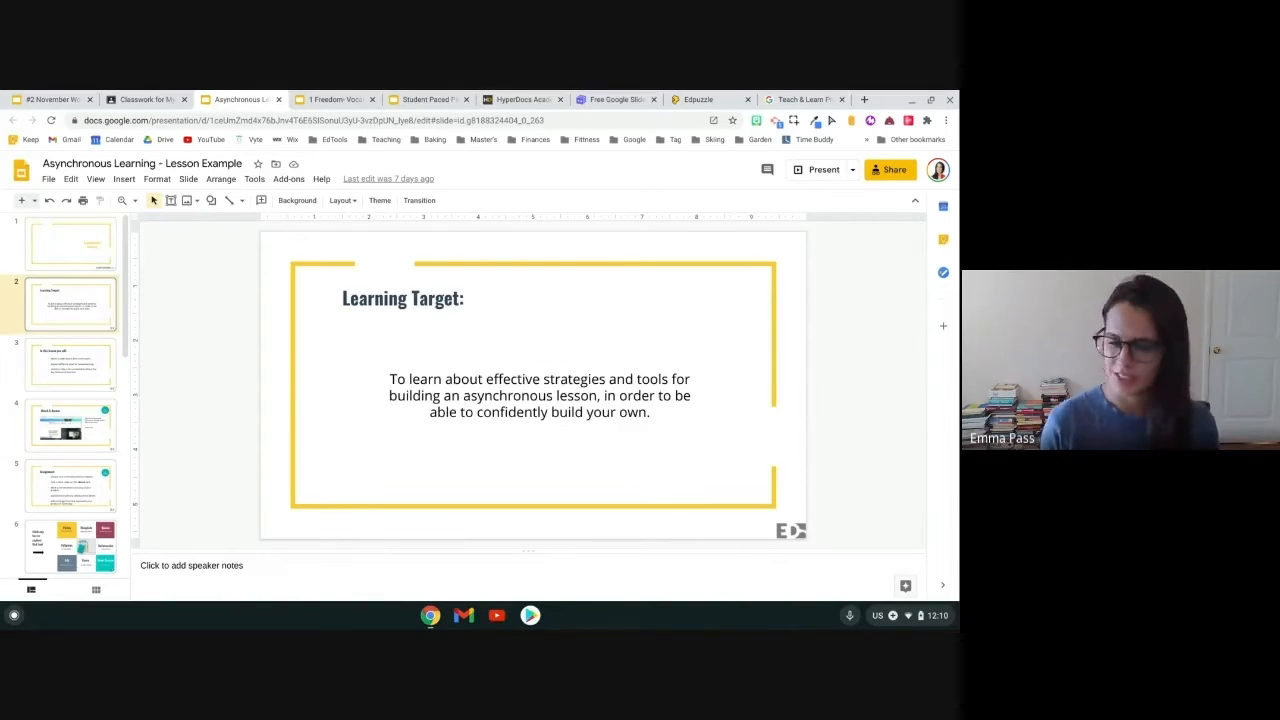
{"action": "left_click", "coordinate": [70, 243]}
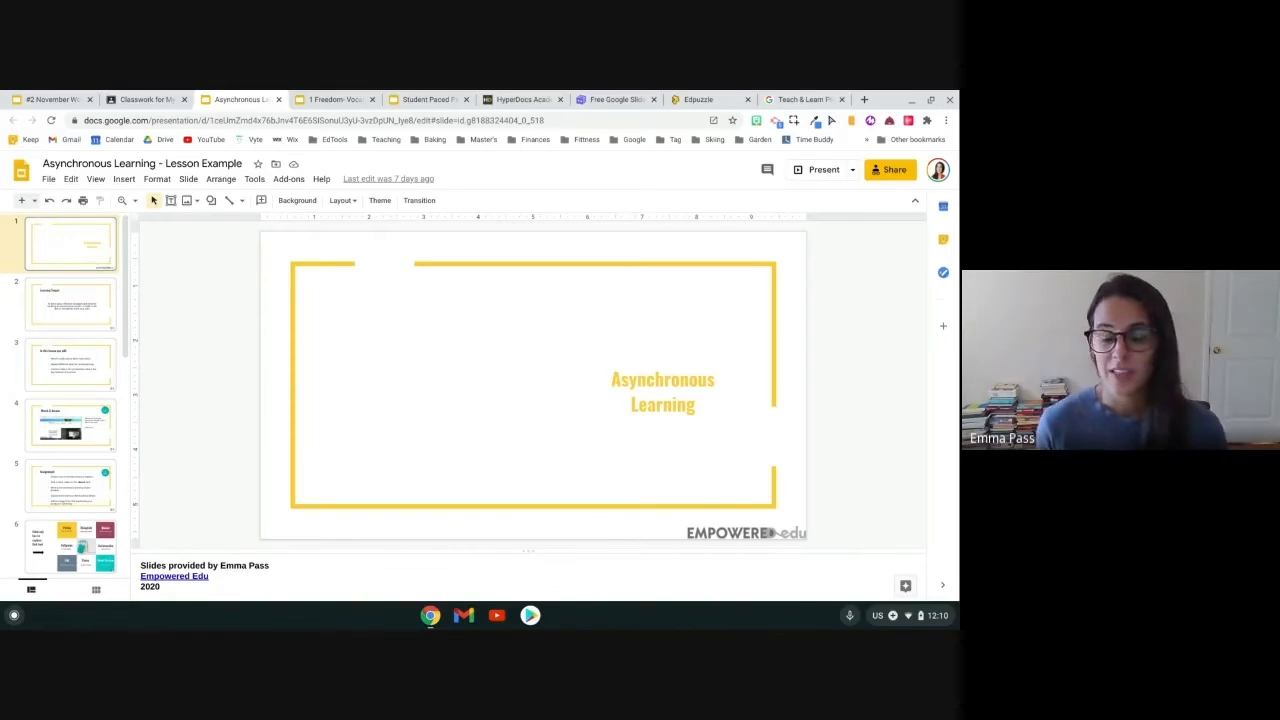
{"action": "left_click", "coordinate": [70, 303]}
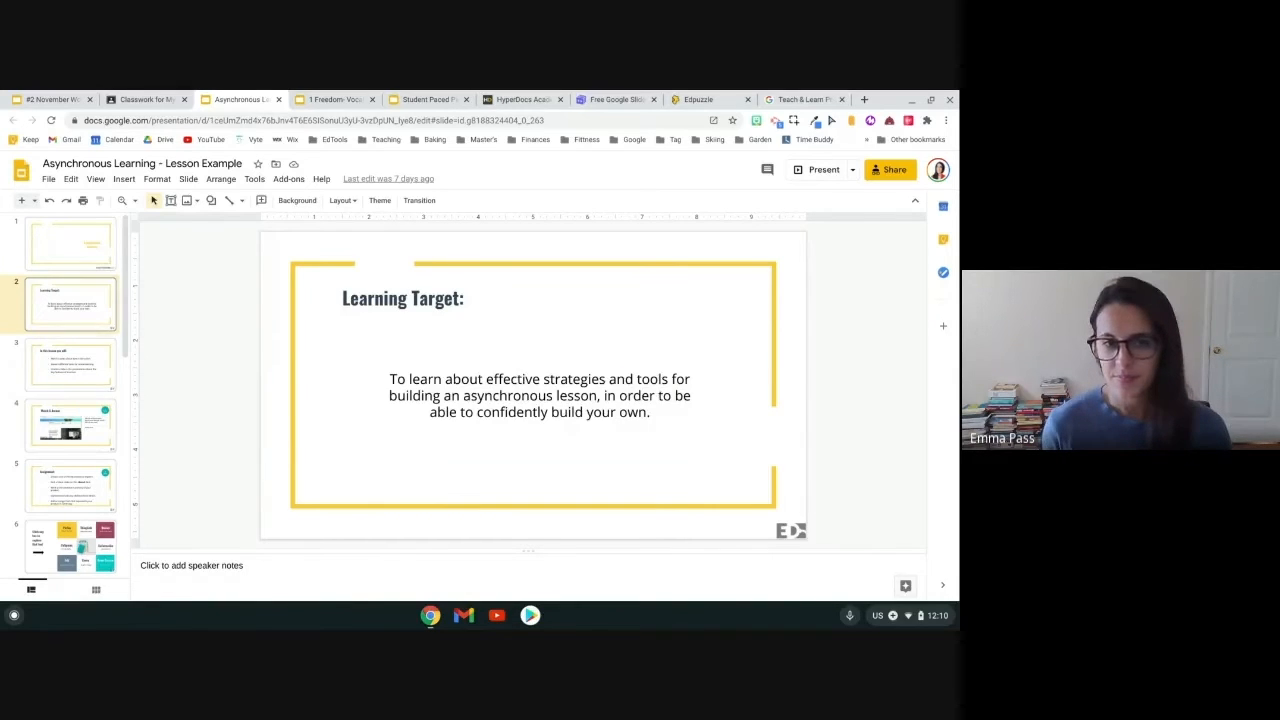
{"action": "left_click", "coordinate": [70, 364]}
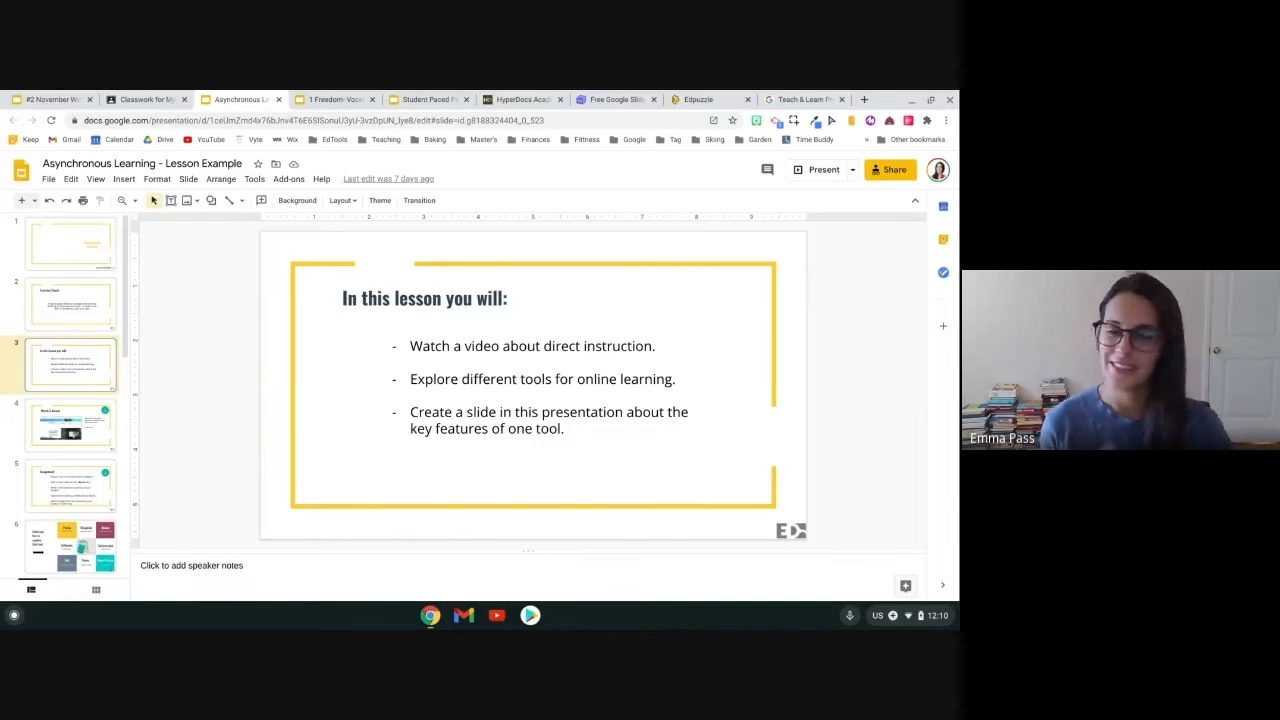
{"action": "left_click", "coordinate": [70, 423]}
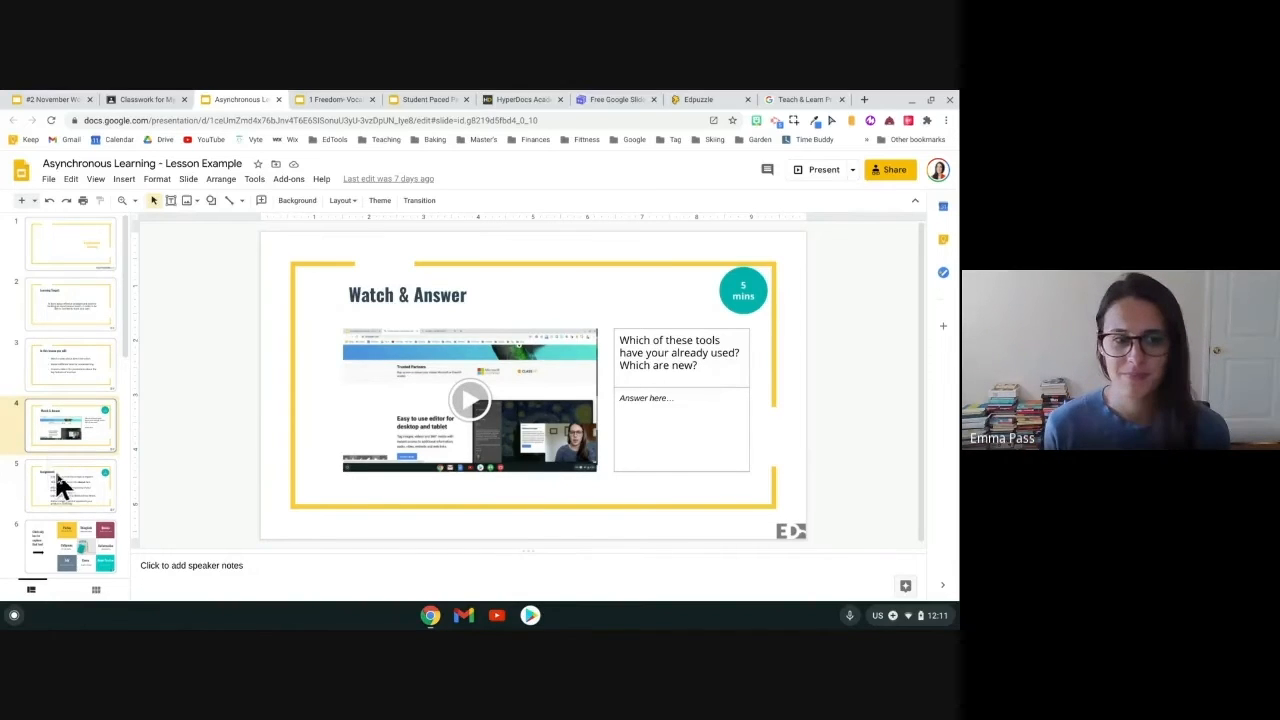
- Show the Assignment slide and launch its linked 15-minute timer
{"action": "left_click", "coordinate": [70, 455]}
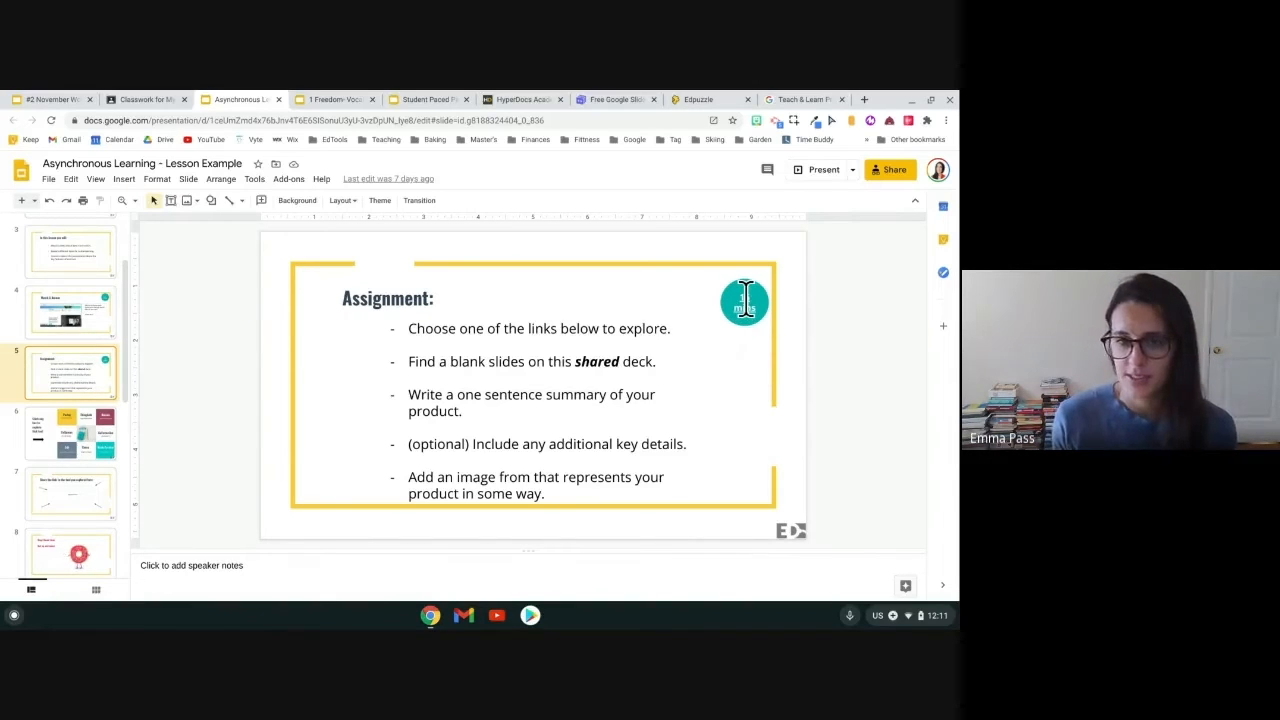
{"action": "left_click", "coordinate": [744, 301]}
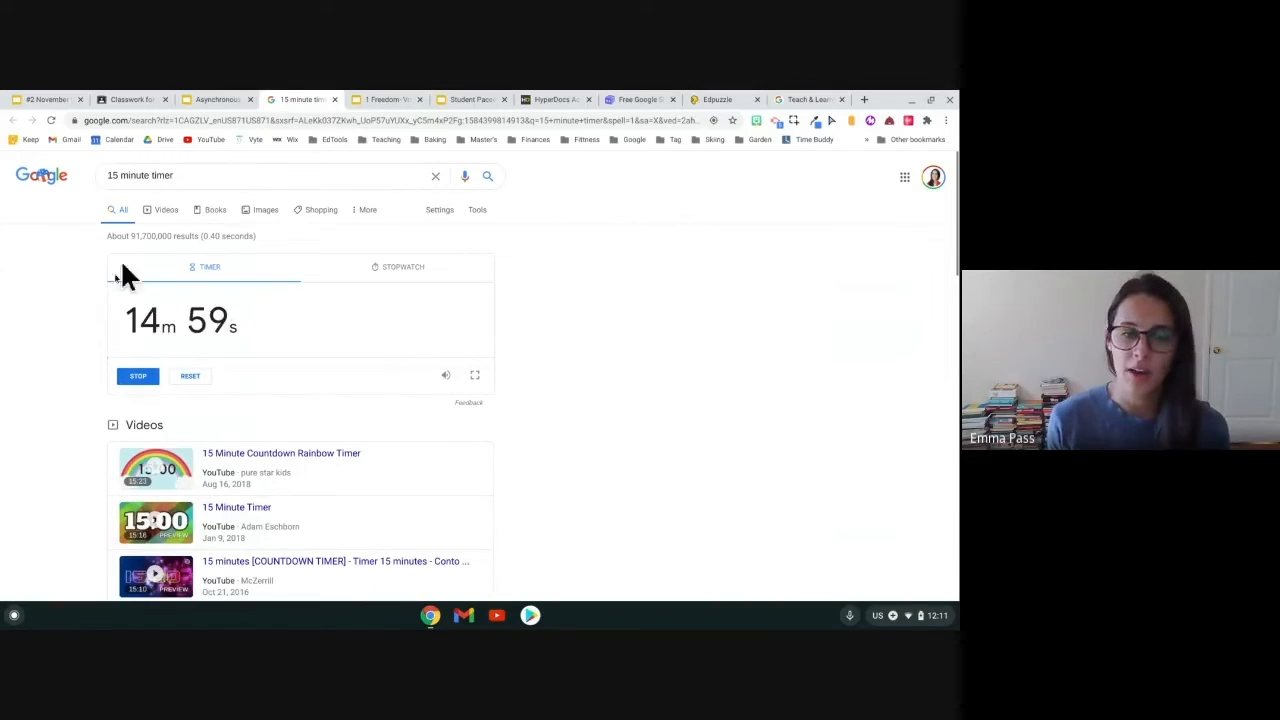
{"action": "mouse_move", "coordinate": [698, 425]}
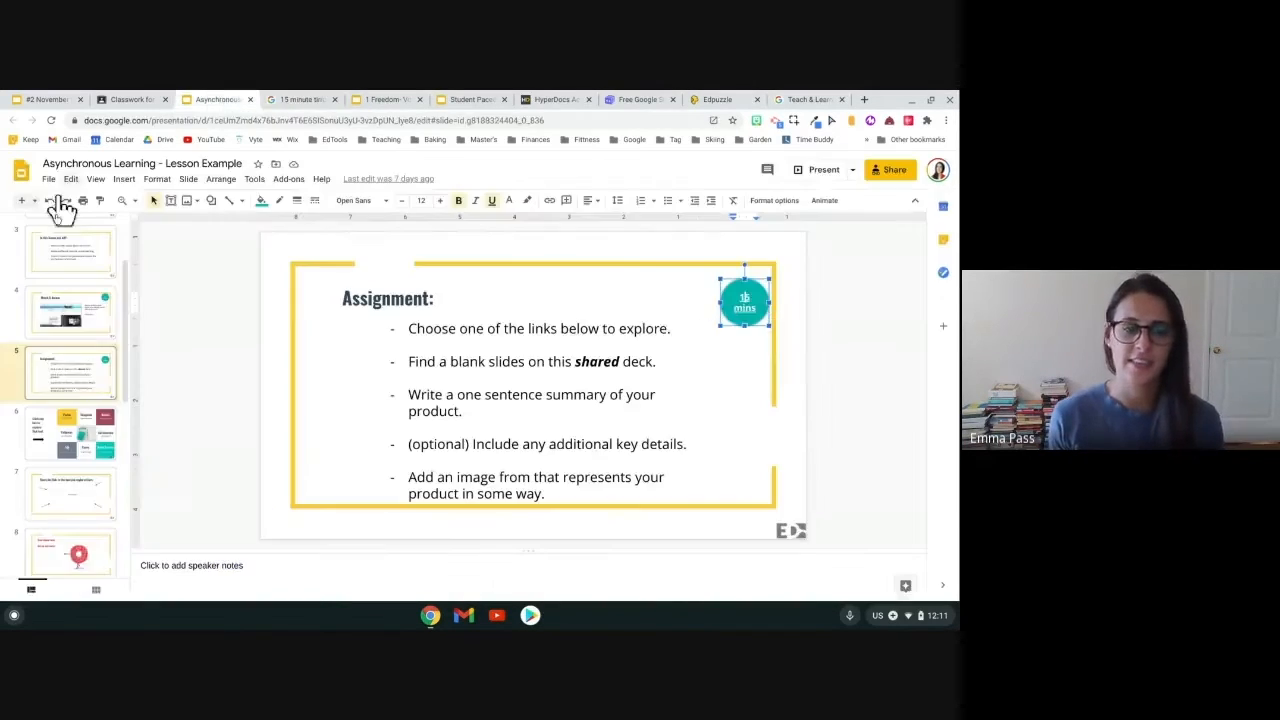
{"action": "mouse_move", "coordinate": [67, 397]}
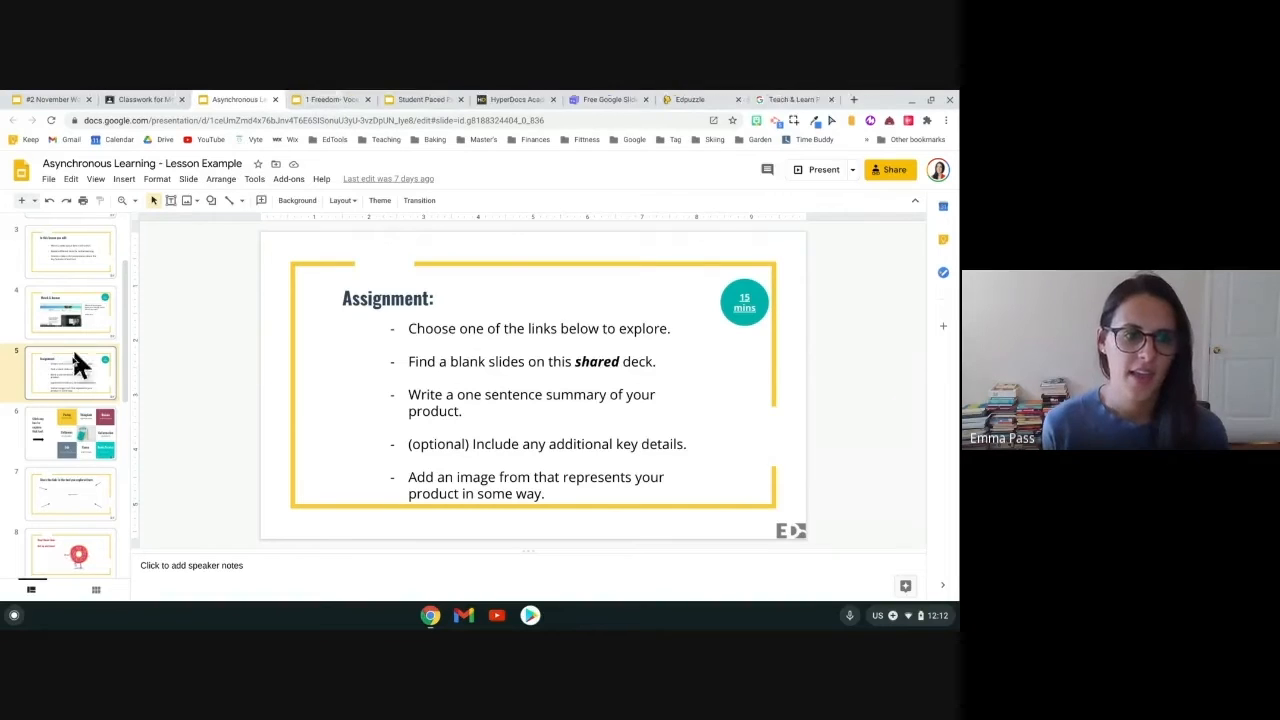
- Preview the Parlay, ThingLink and CoSpaces box links, then open and close the CoSpaces site
{"action": "left_click", "coordinate": [70, 433]}
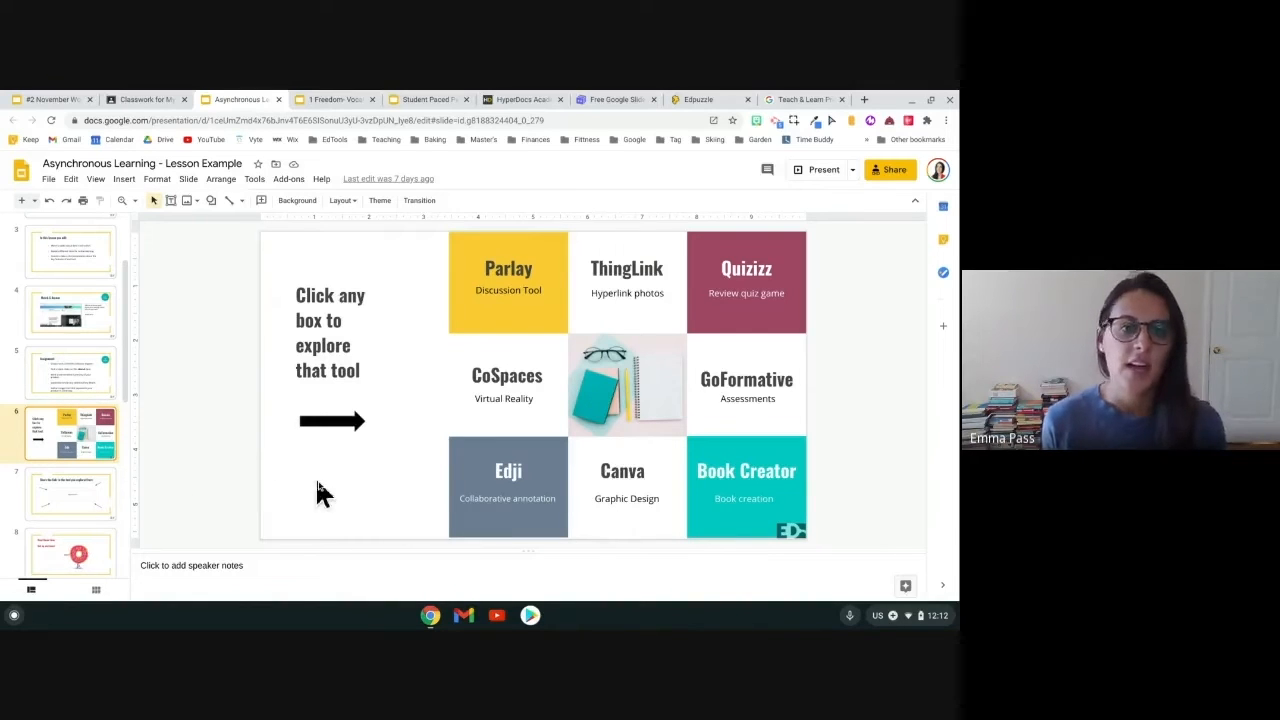
{"action": "mouse_move", "coordinate": [240, 552]}
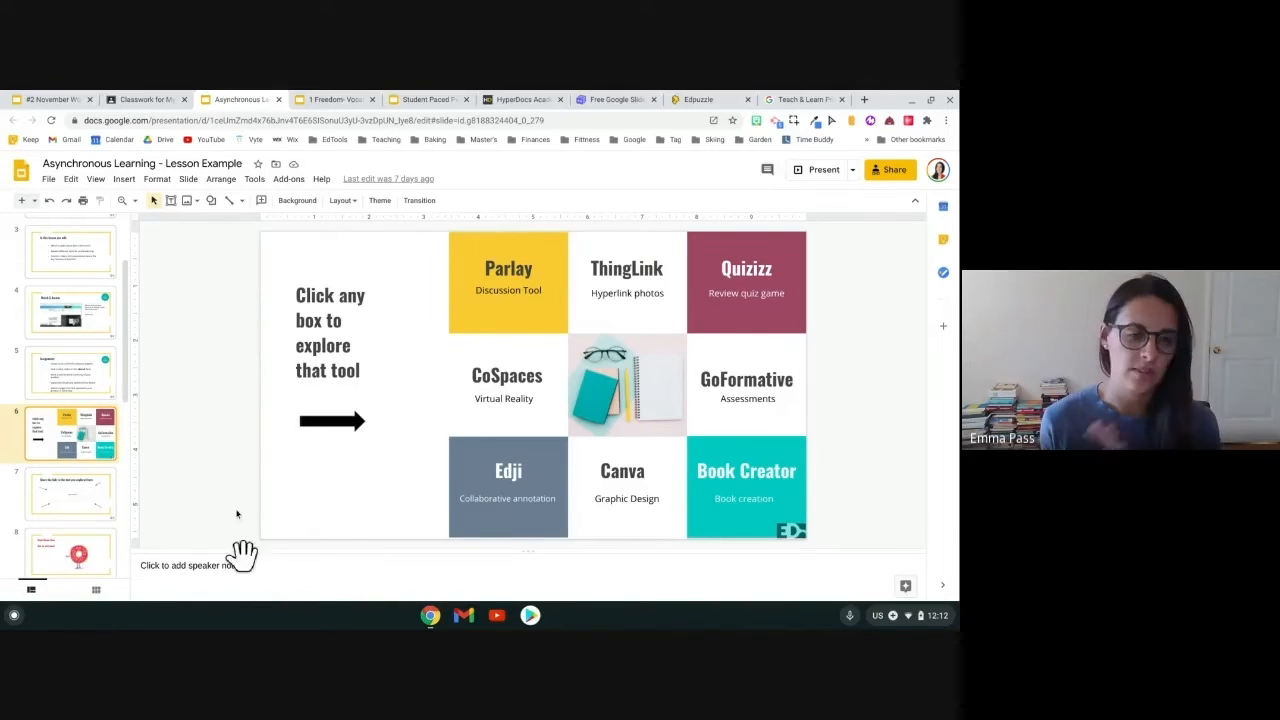
{"action": "mouse_move", "coordinate": [450, 340]}
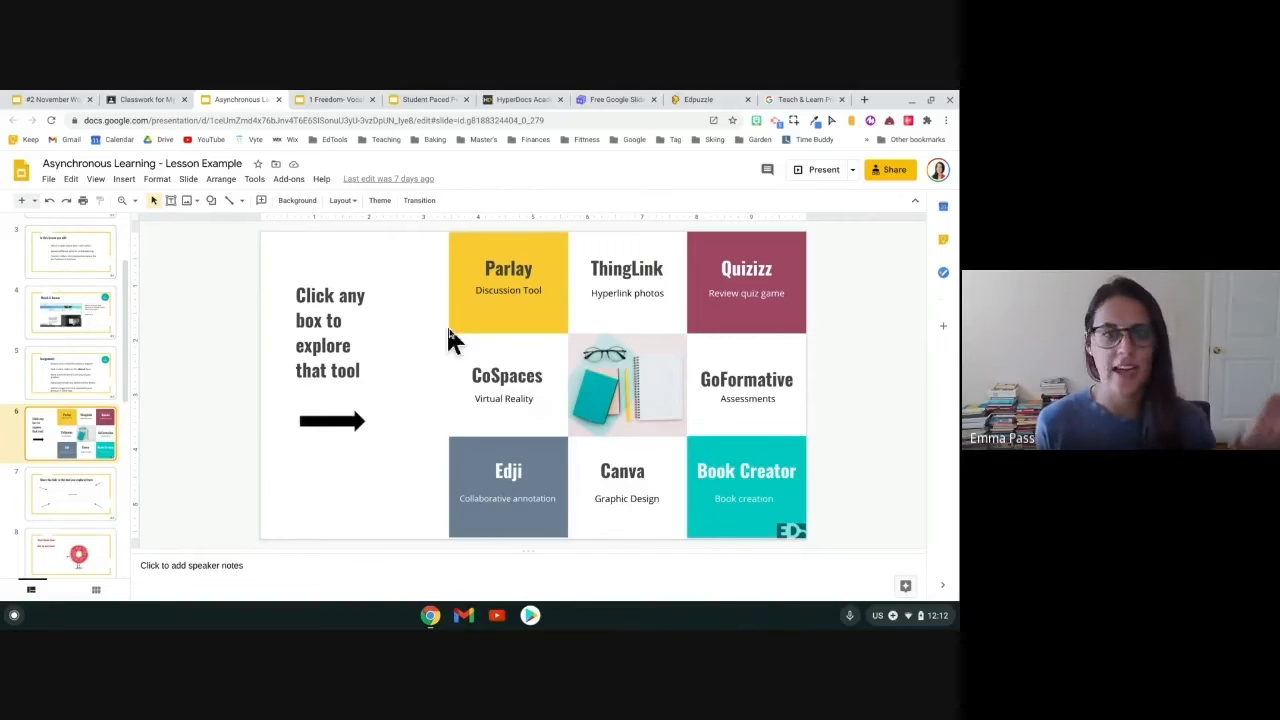
{"action": "mouse_move", "coordinate": [848, 330]}
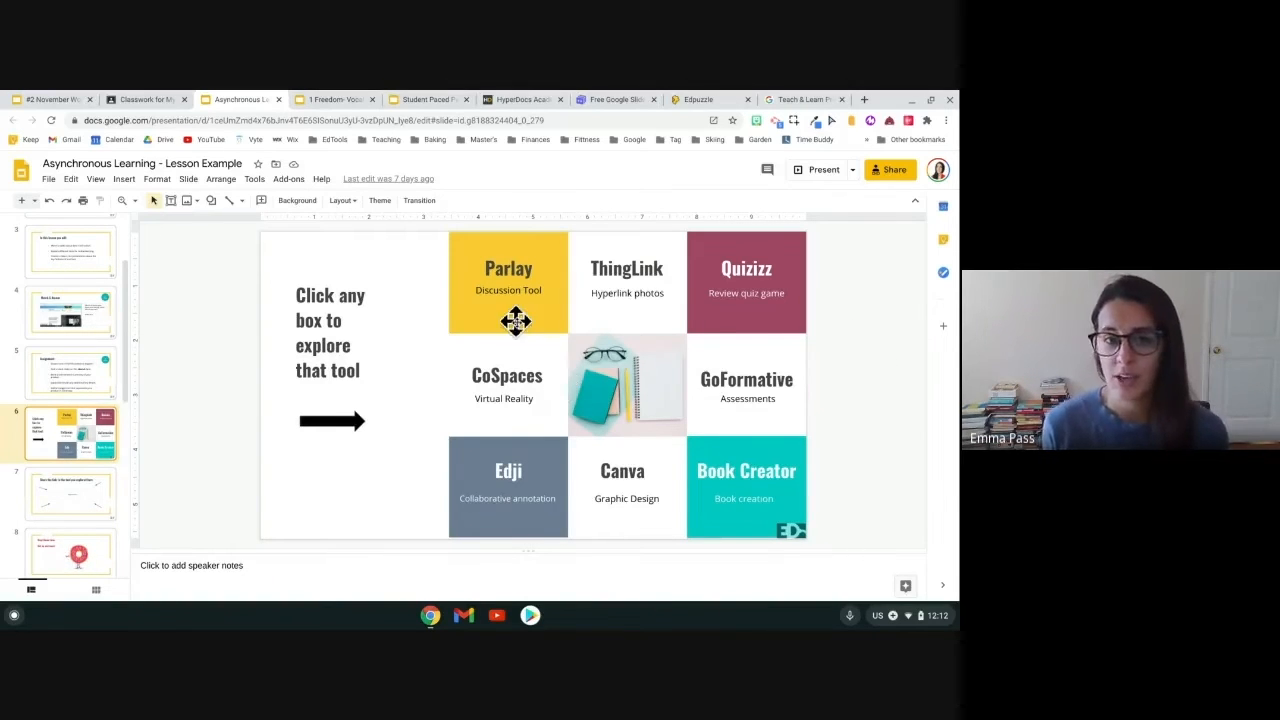
{"action": "left_click", "coordinate": [508, 282]}
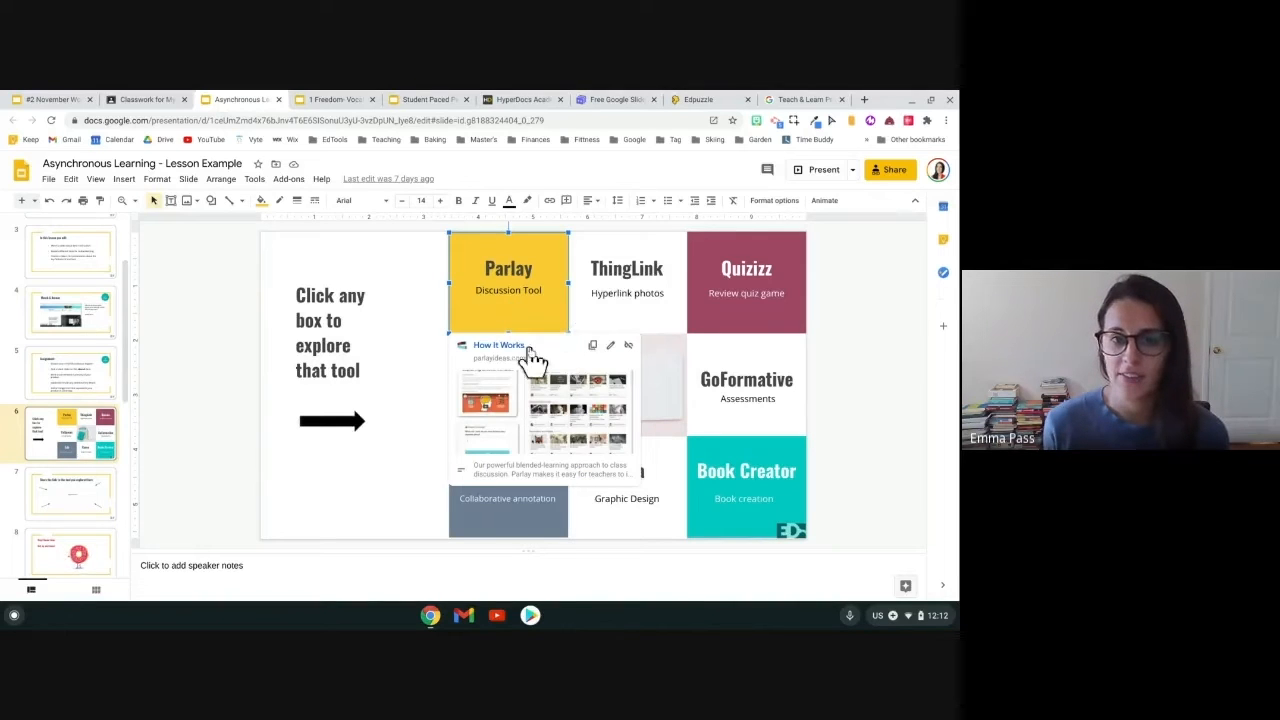
{"action": "left_click", "coordinate": [627, 280]}
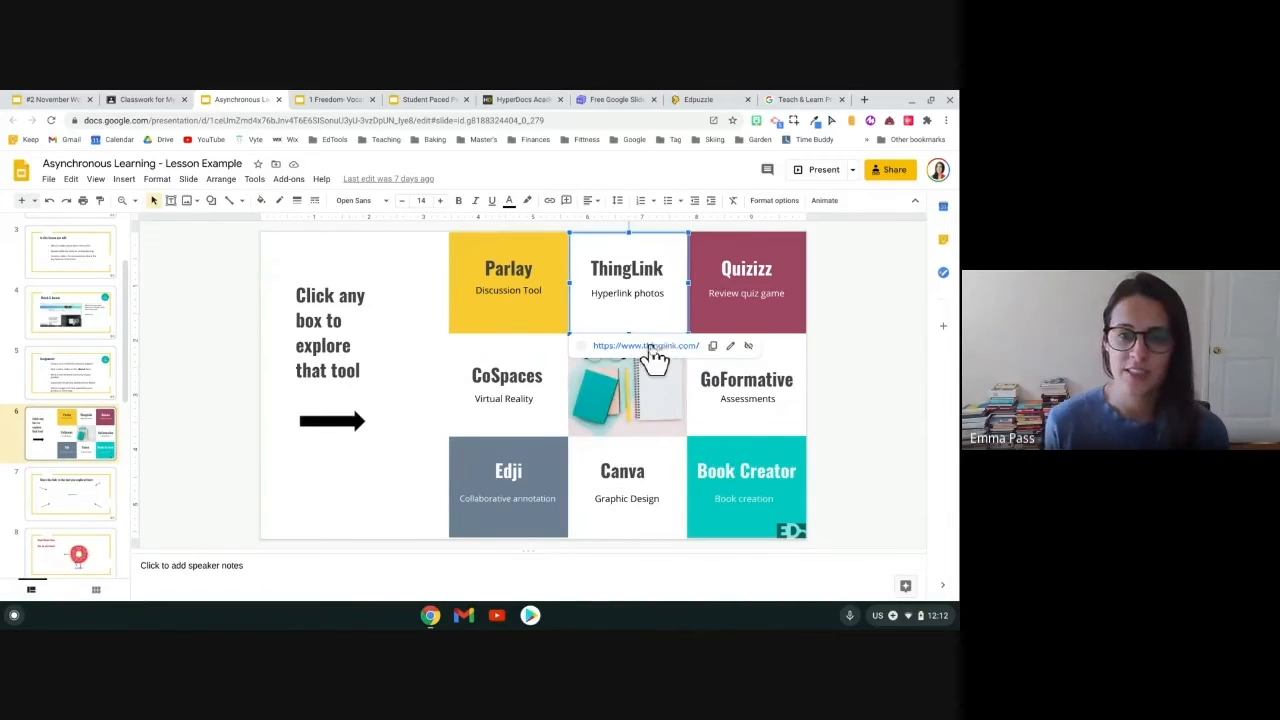
{"action": "left_click", "coordinate": [746, 280]}
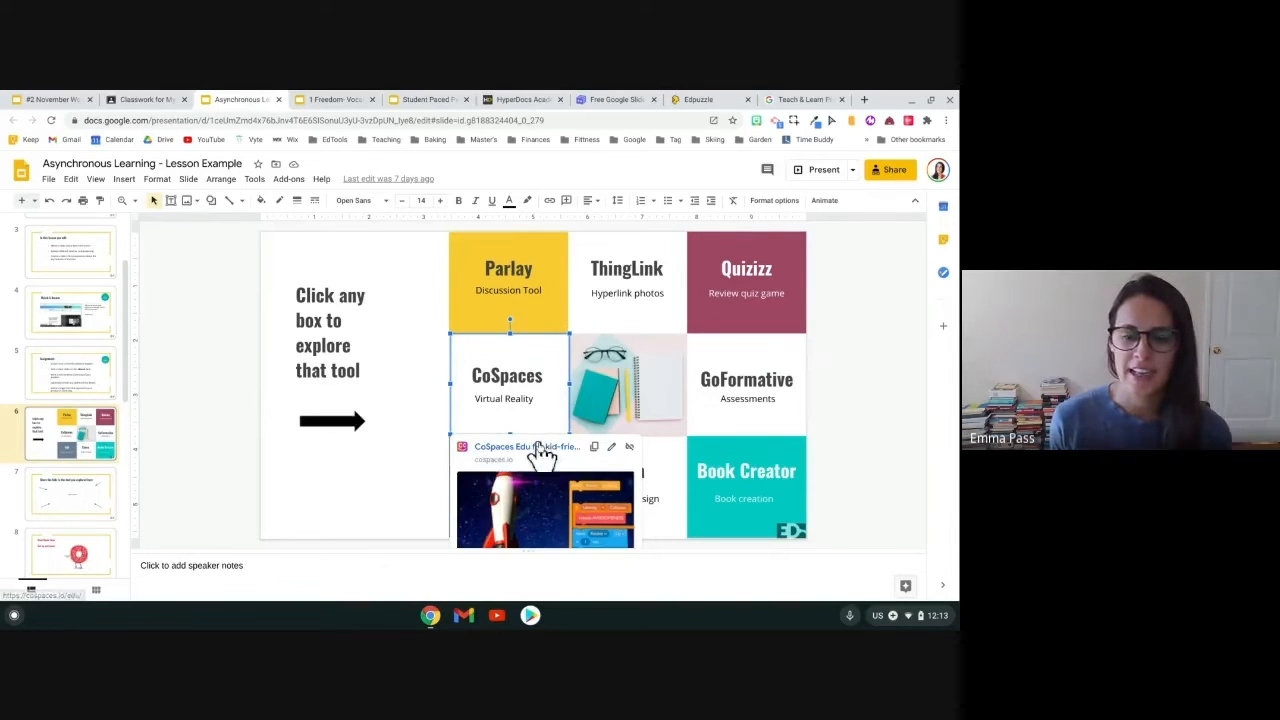
{"action": "left_click", "coordinate": [527, 446]}
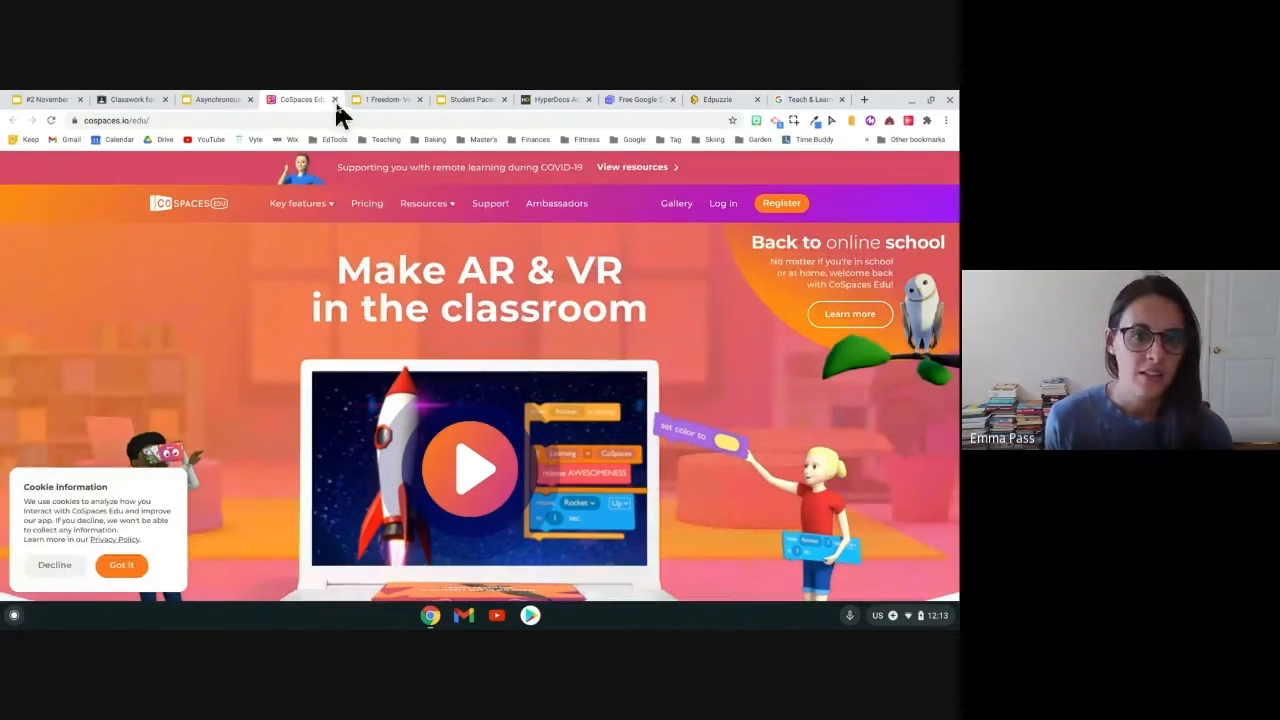
{"action": "left_click", "coordinate": [215, 99]}
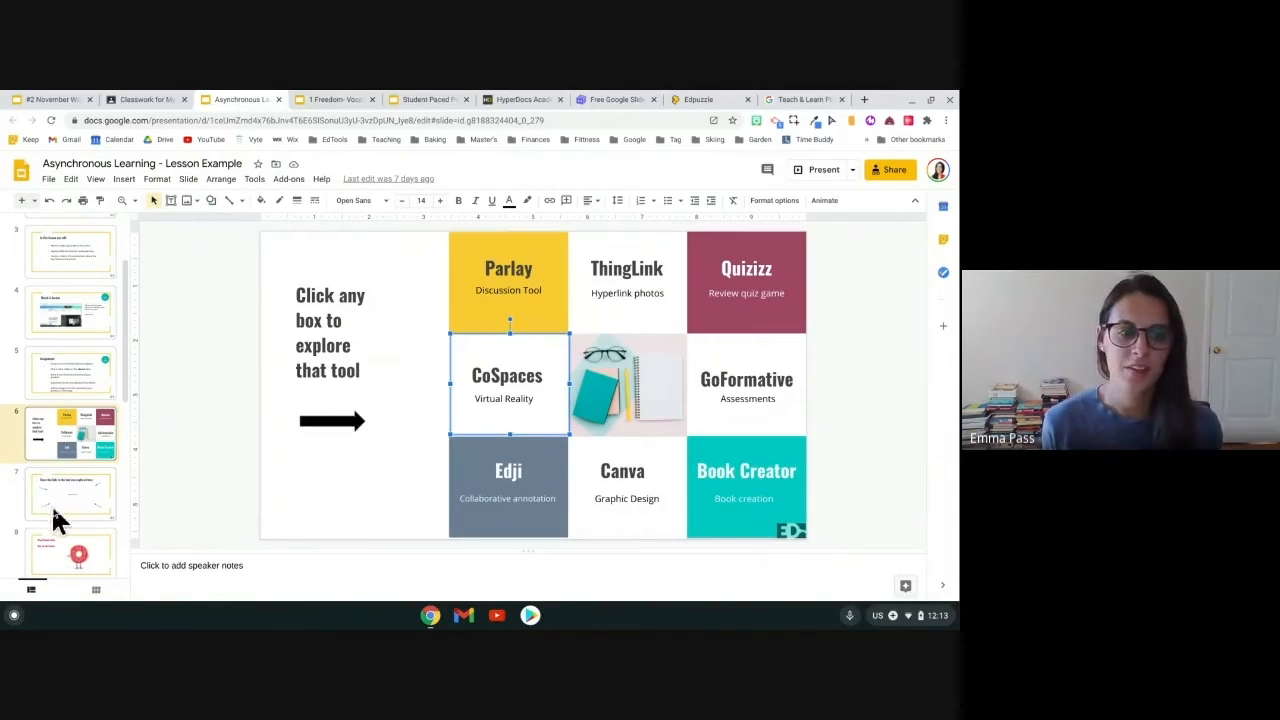
- View the share-the-link, donut break, Reflect and example title slides, ending on WeVideo
{"action": "left_click", "coordinate": [71, 492]}
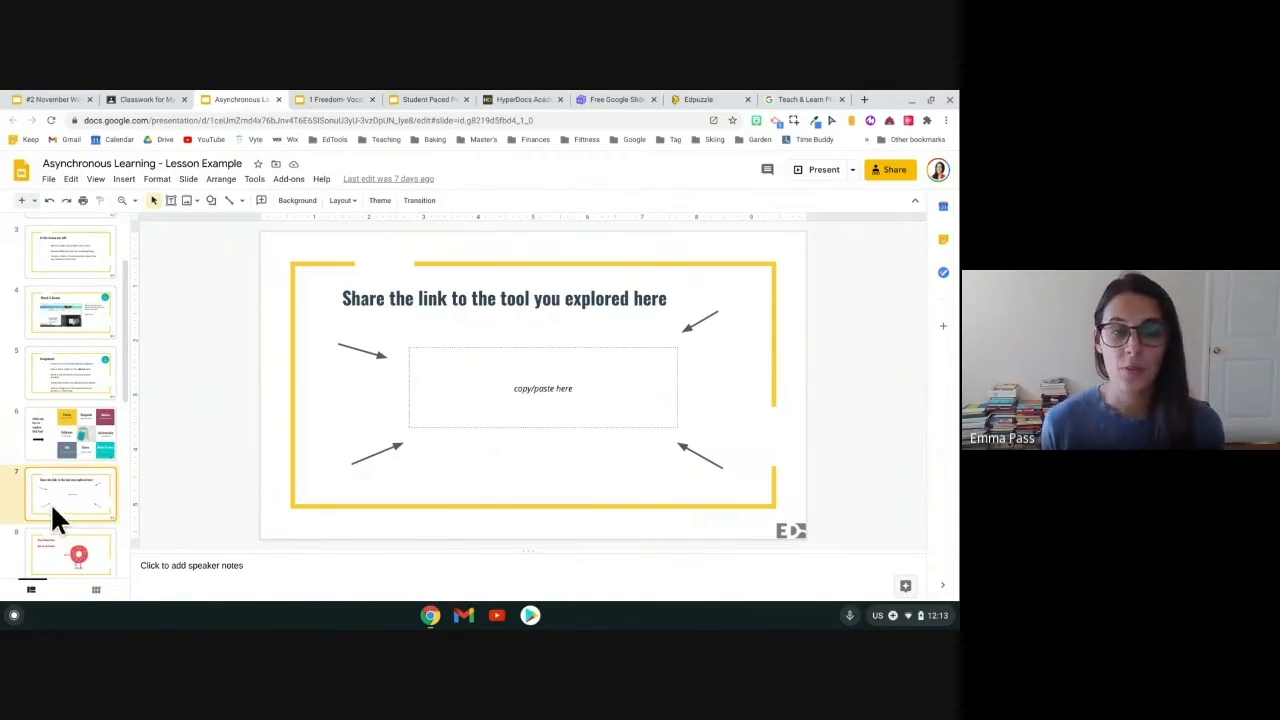
{"action": "mouse_move", "coordinate": [125, 500]}
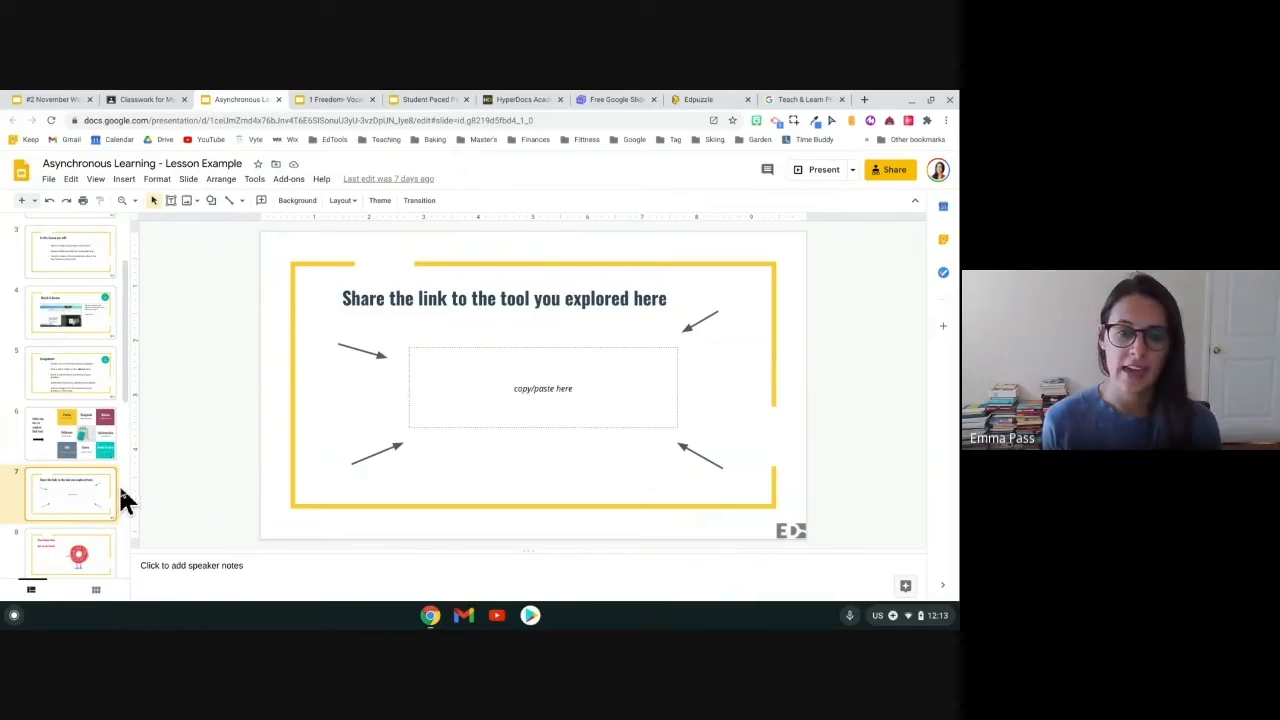
{"action": "mouse_move", "coordinate": [170, 510]}
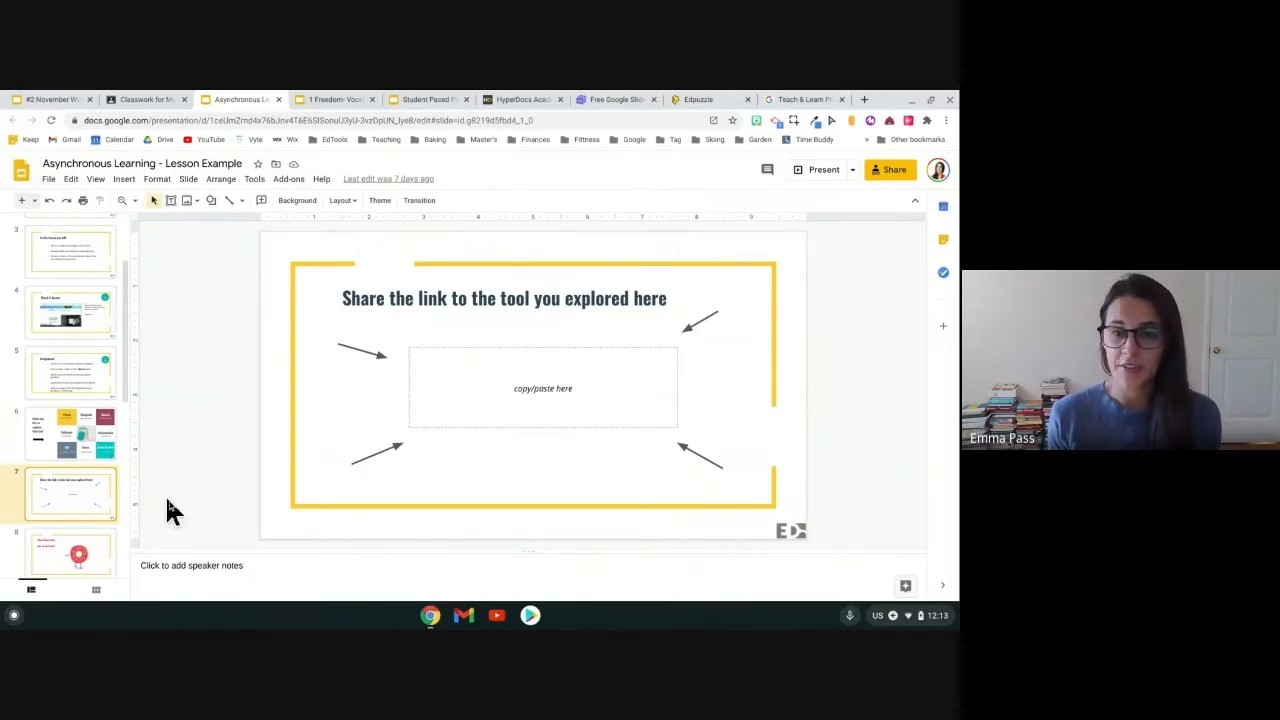
{"action": "mouse_move", "coordinate": [195, 513]}
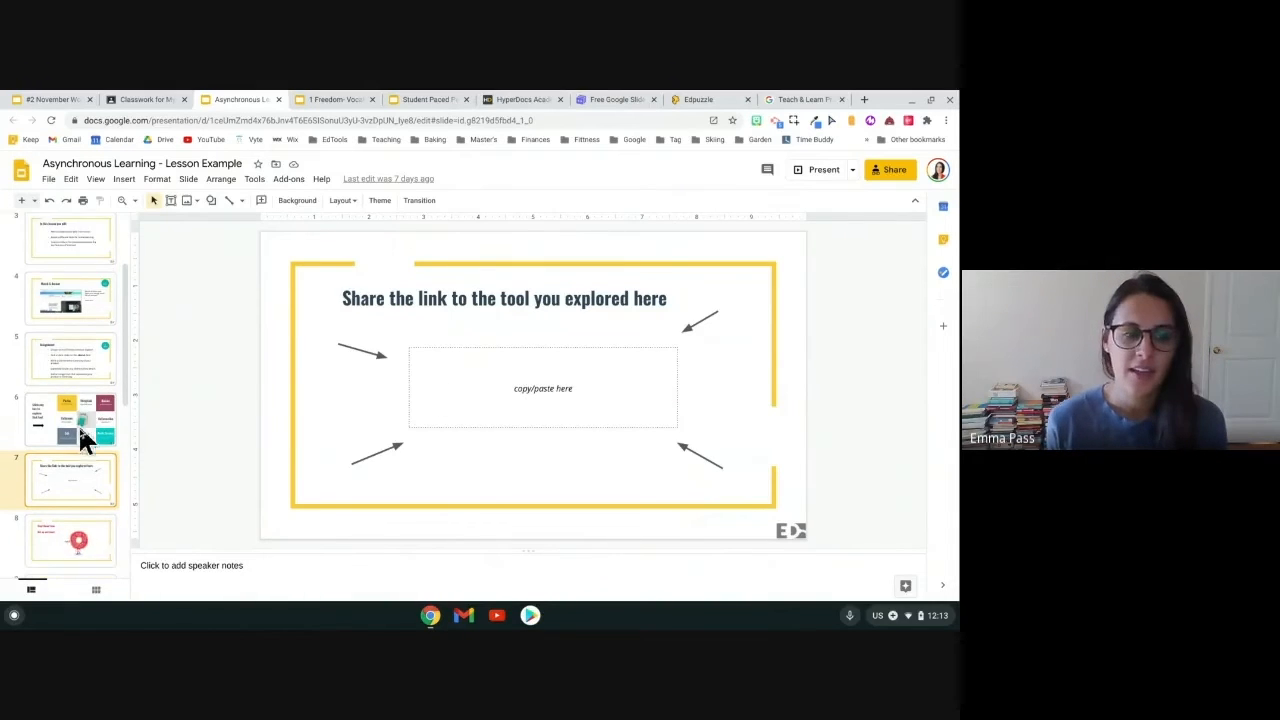
{"action": "left_click", "coordinate": [70, 500]}
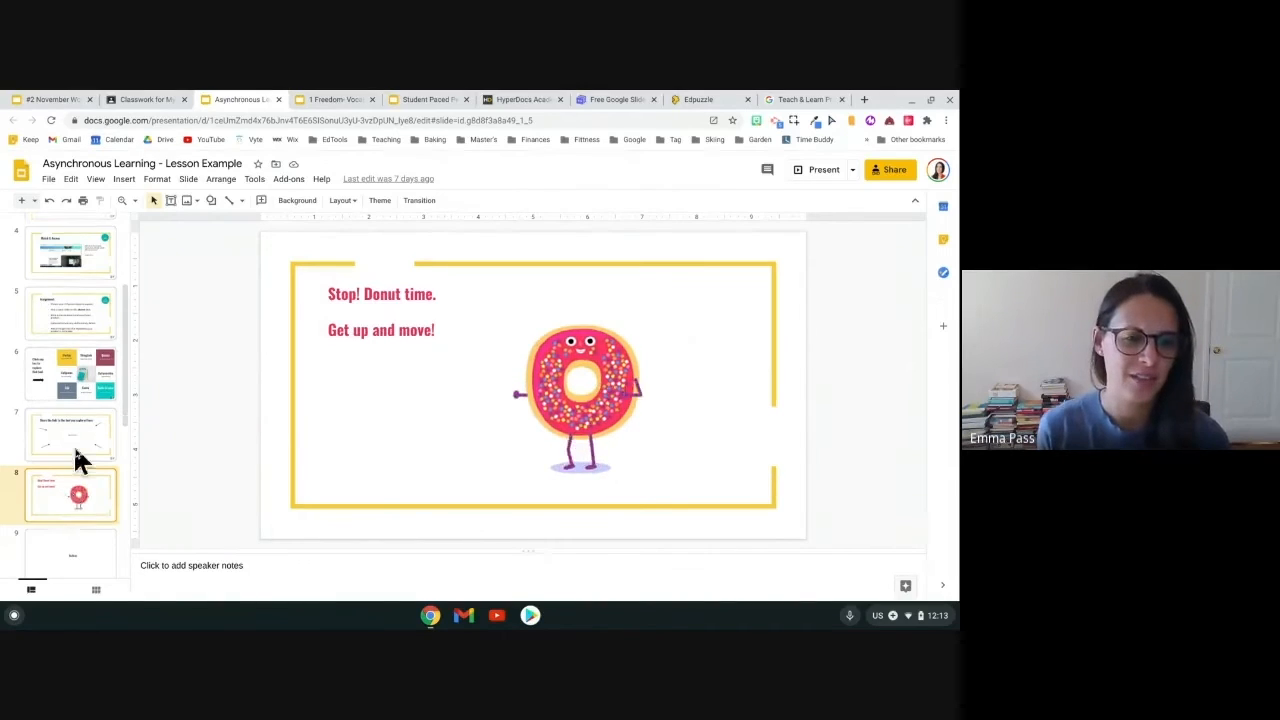
{"action": "left_click", "coordinate": [70, 405]}
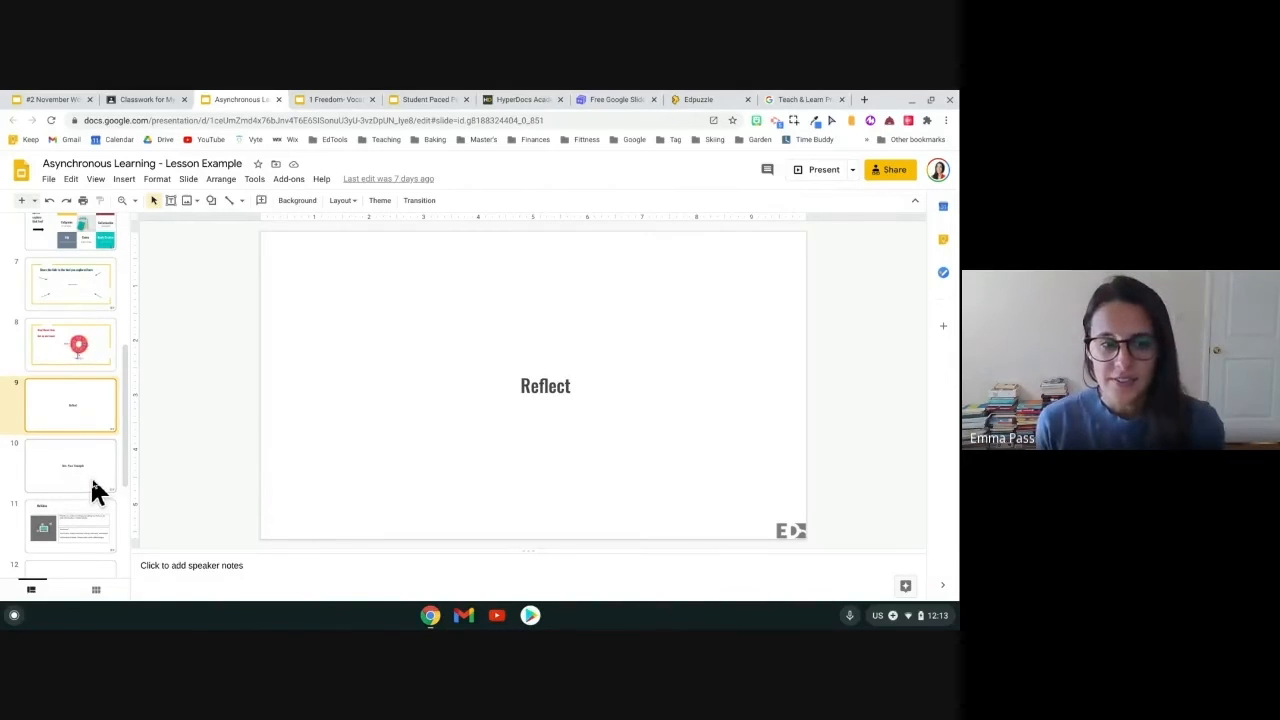
{"action": "left_click", "coordinate": [70, 465]}
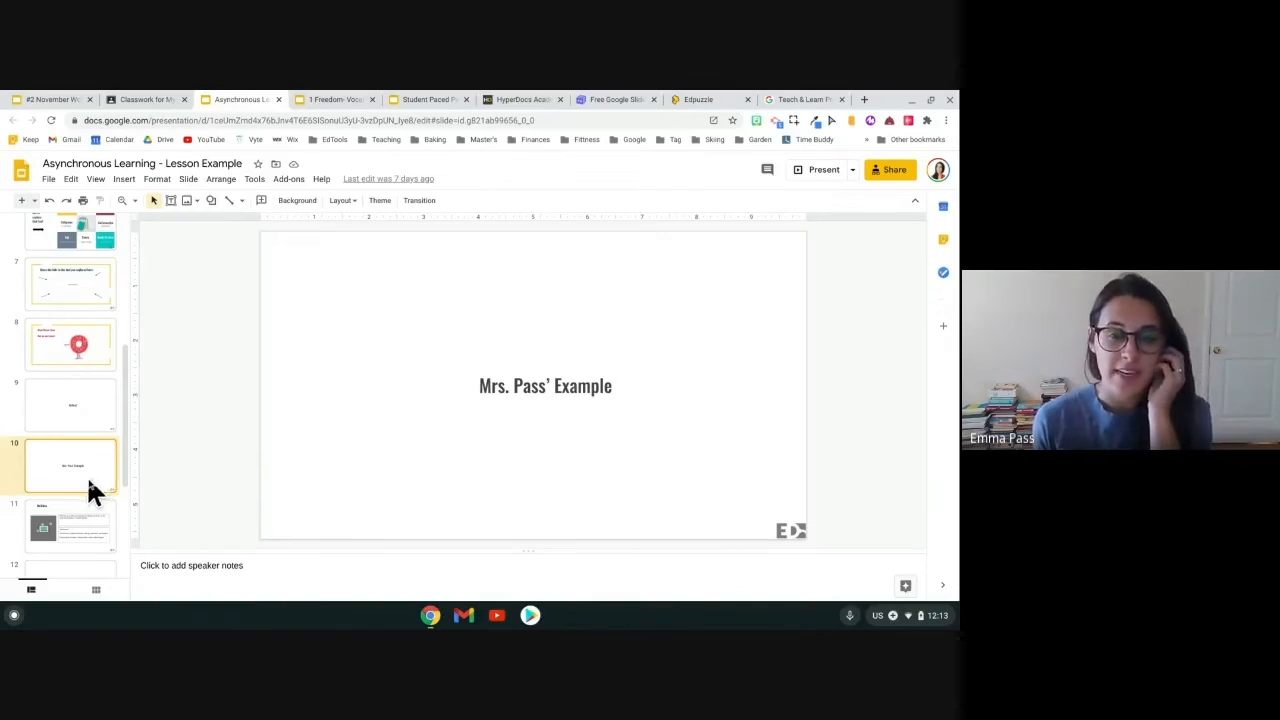
{"action": "mouse_move", "coordinate": [95, 530]}
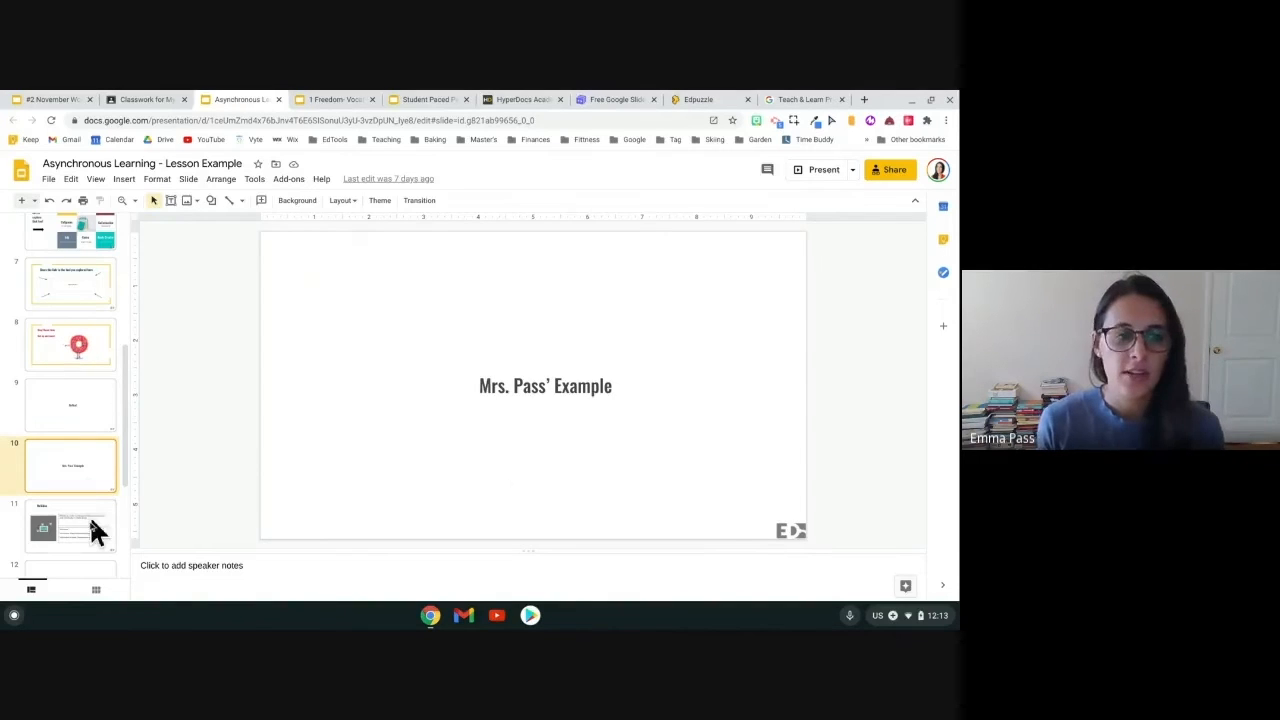
{"action": "left_click", "coordinate": [70, 525]}
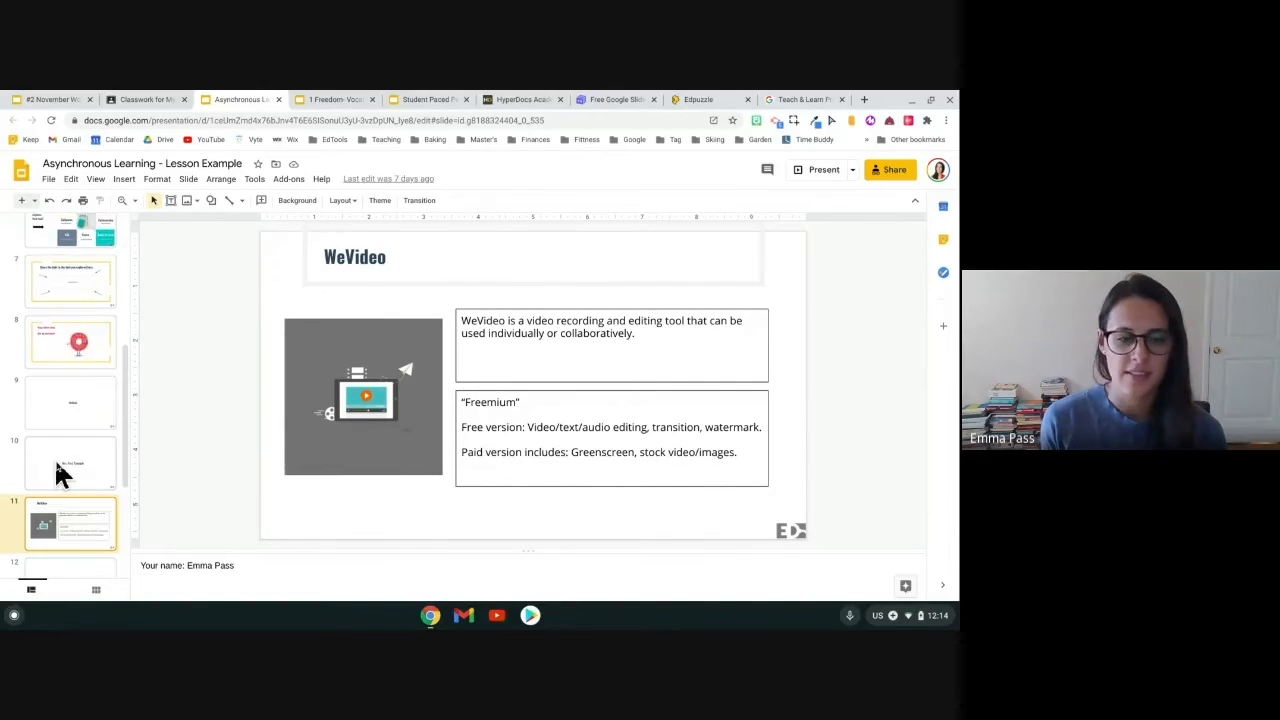
- On the product template slide, retitle it 'Quizizz', then restore 'Product Name'
{"action": "left_click", "coordinate": [70, 430]}
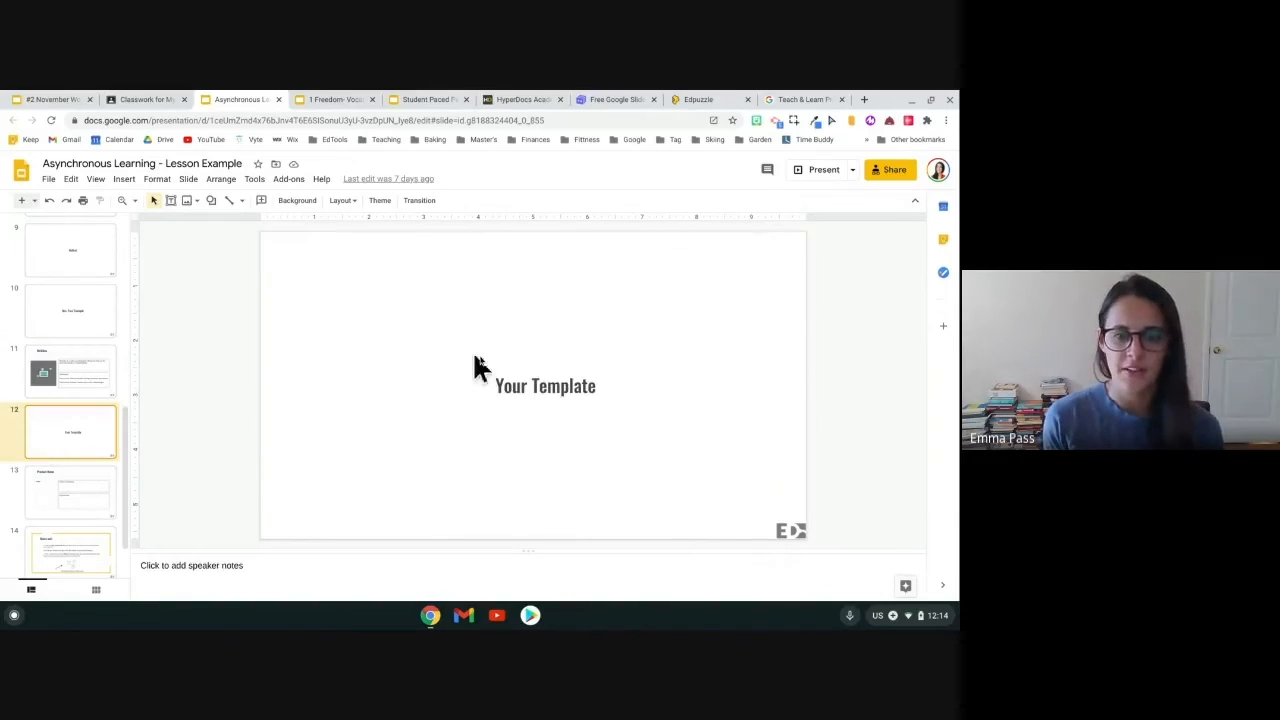
{"action": "left_click", "coordinate": [72, 490]}
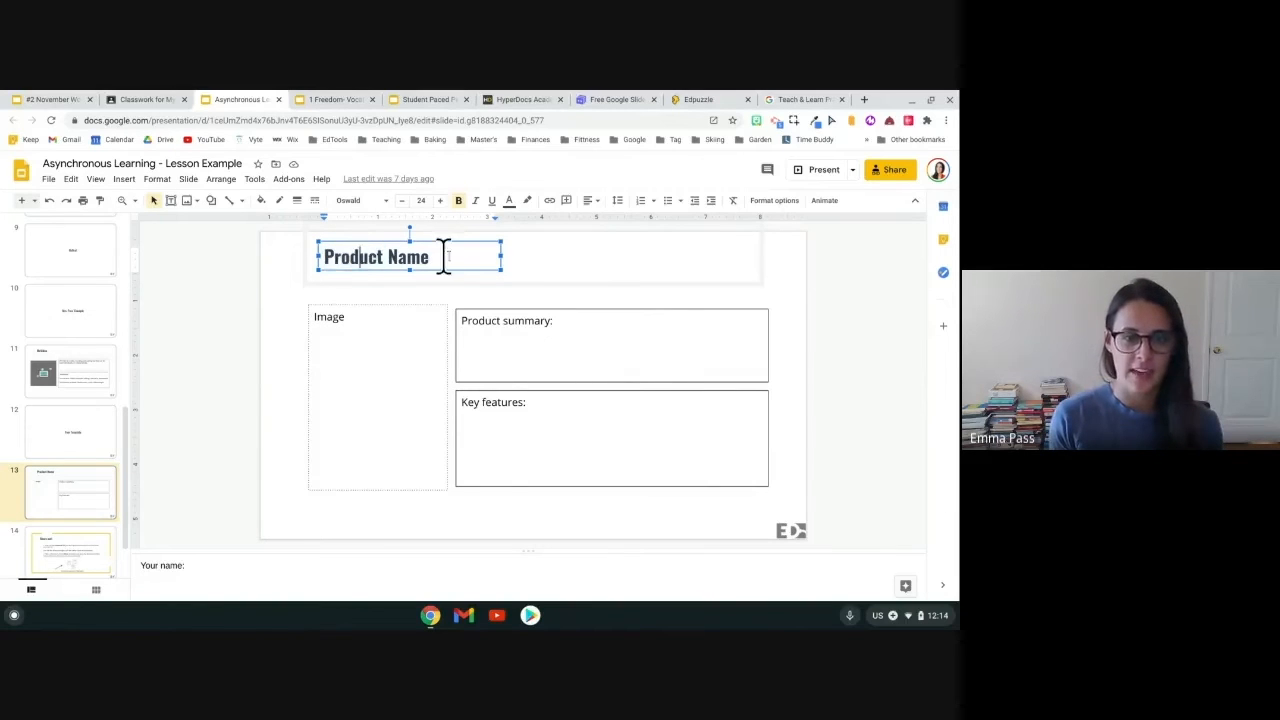
{"action": "type", "text": "Q"}
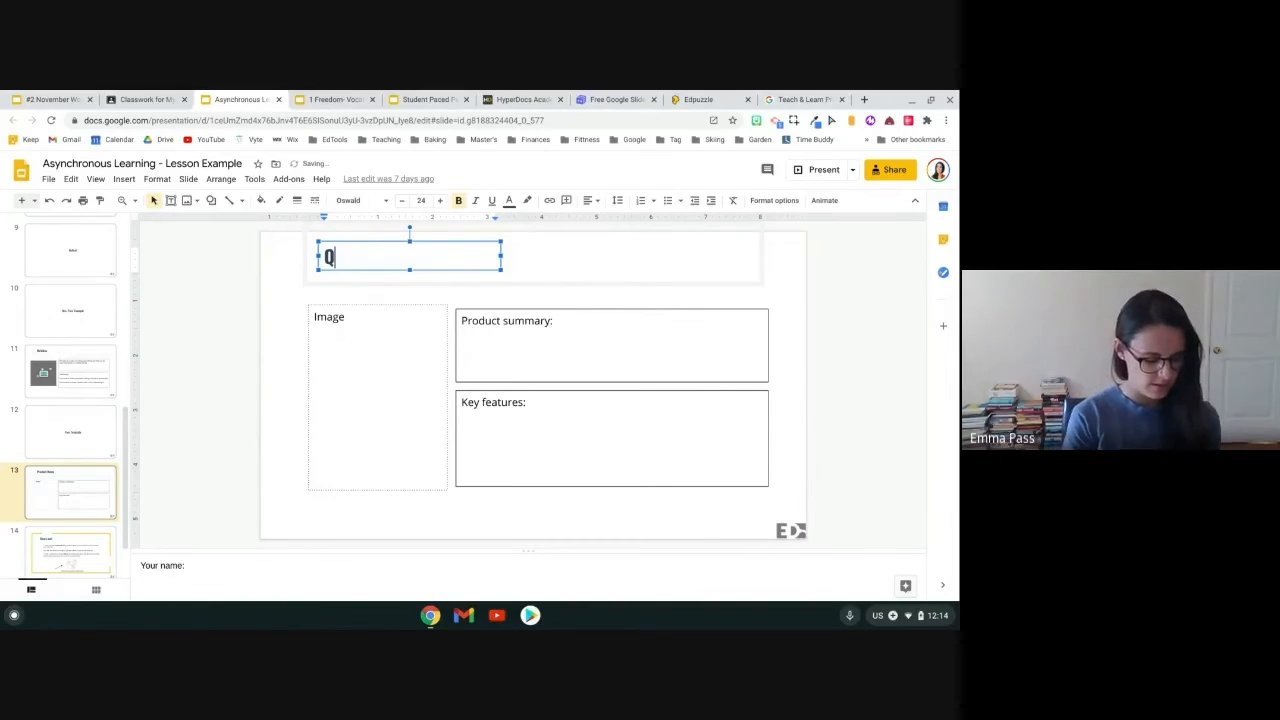
{"action": "type", "text": "uizizz"}
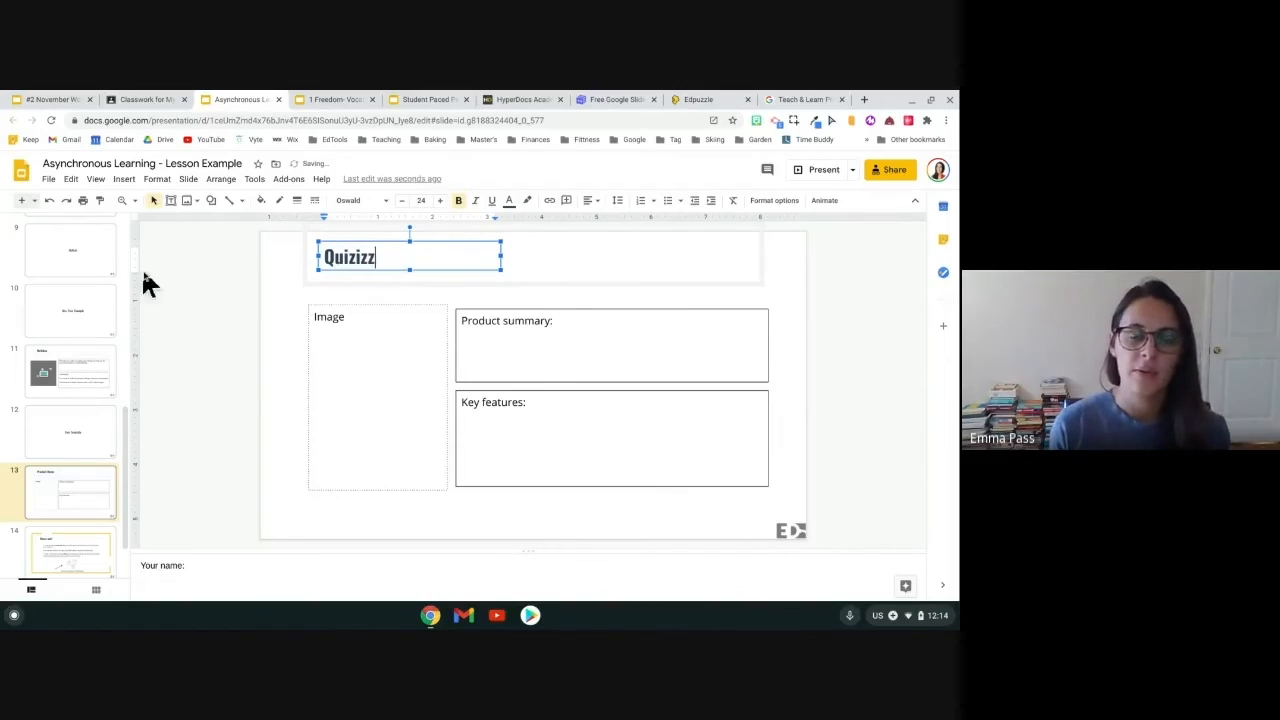
{"action": "mouse_move", "coordinate": [582, 315]}
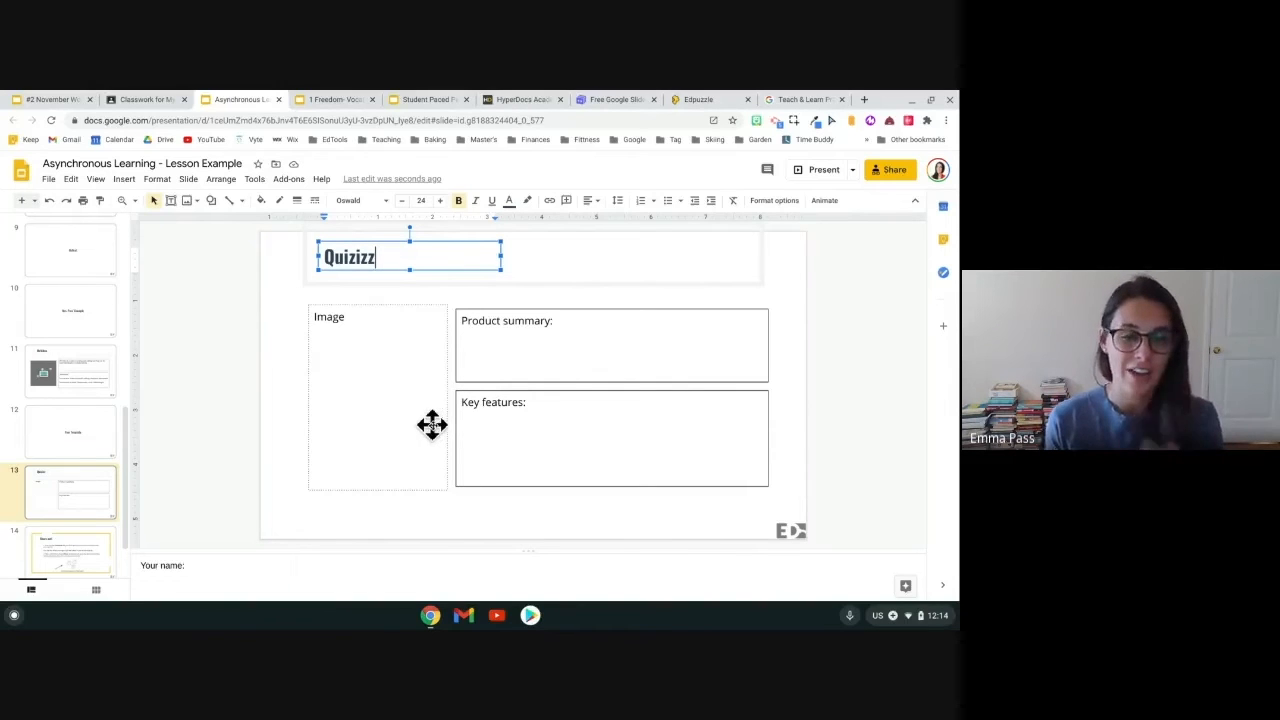
{"action": "mouse_move", "coordinate": [48, 205]}
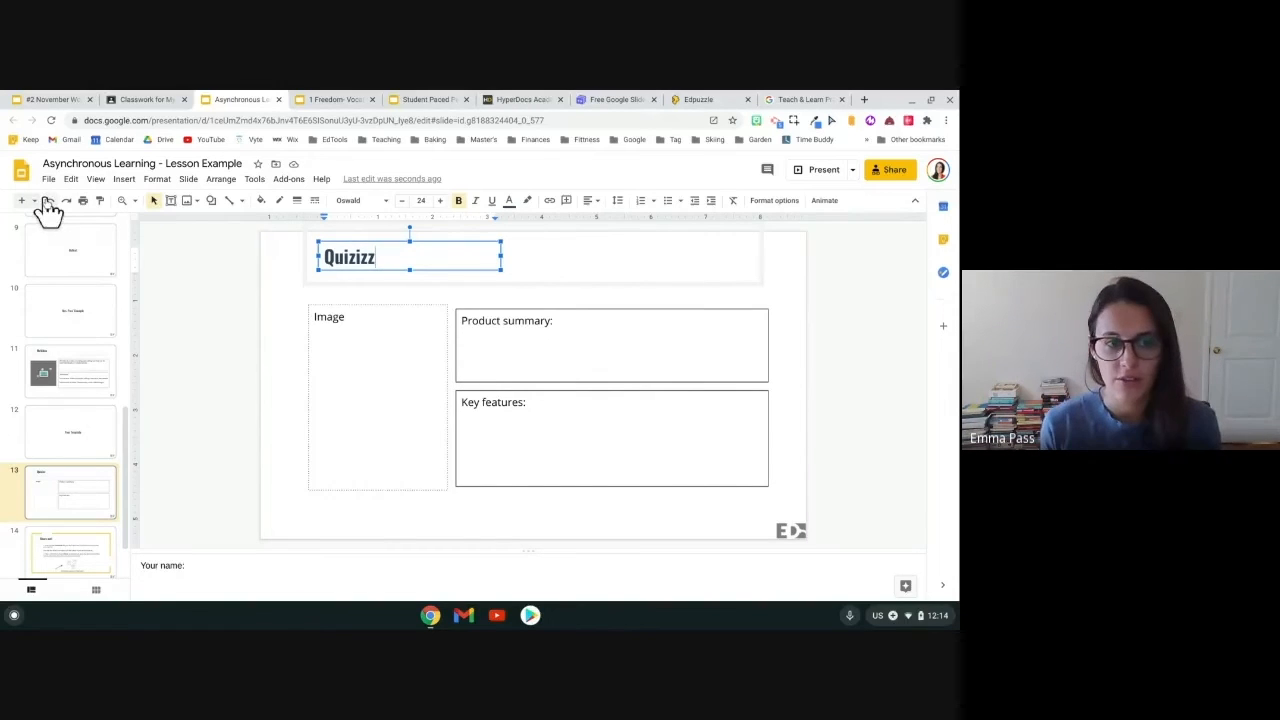
{"action": "type", "text": "Product Name"}
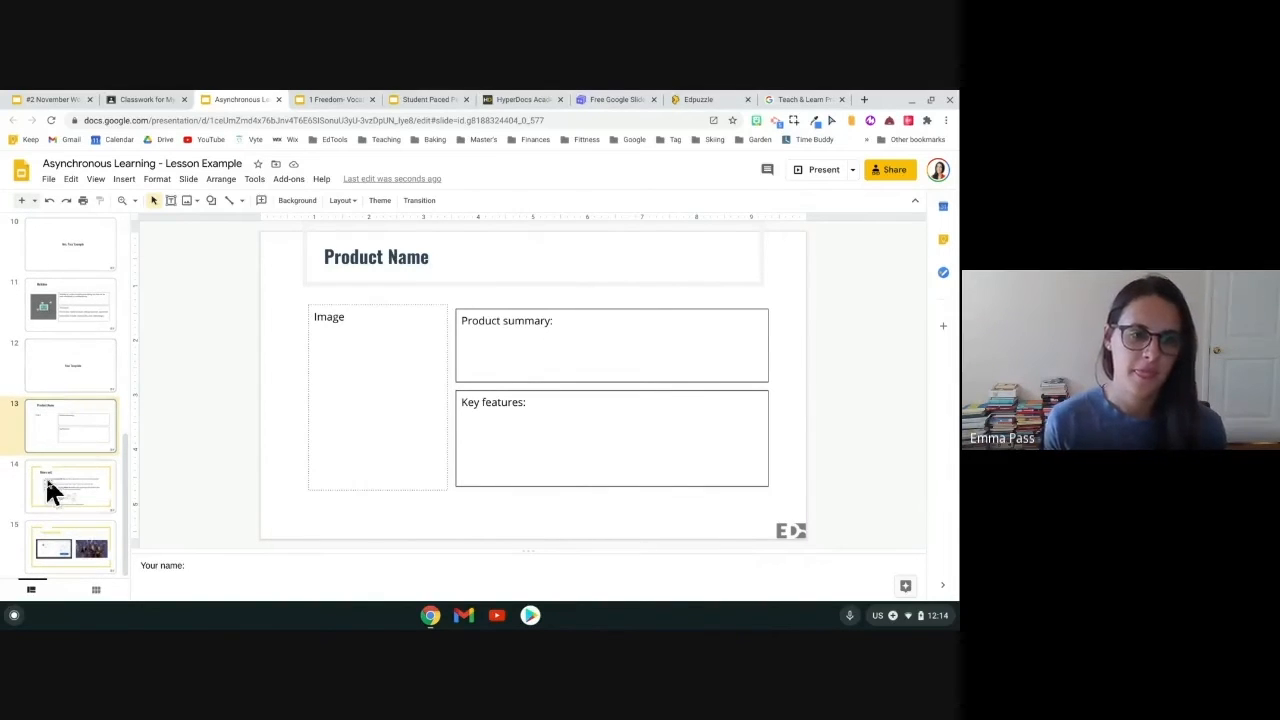
- Show the Share out! slide and highlight its Padlet posting instructions
{"action": "left_click", "coordinate": [70, 485]}
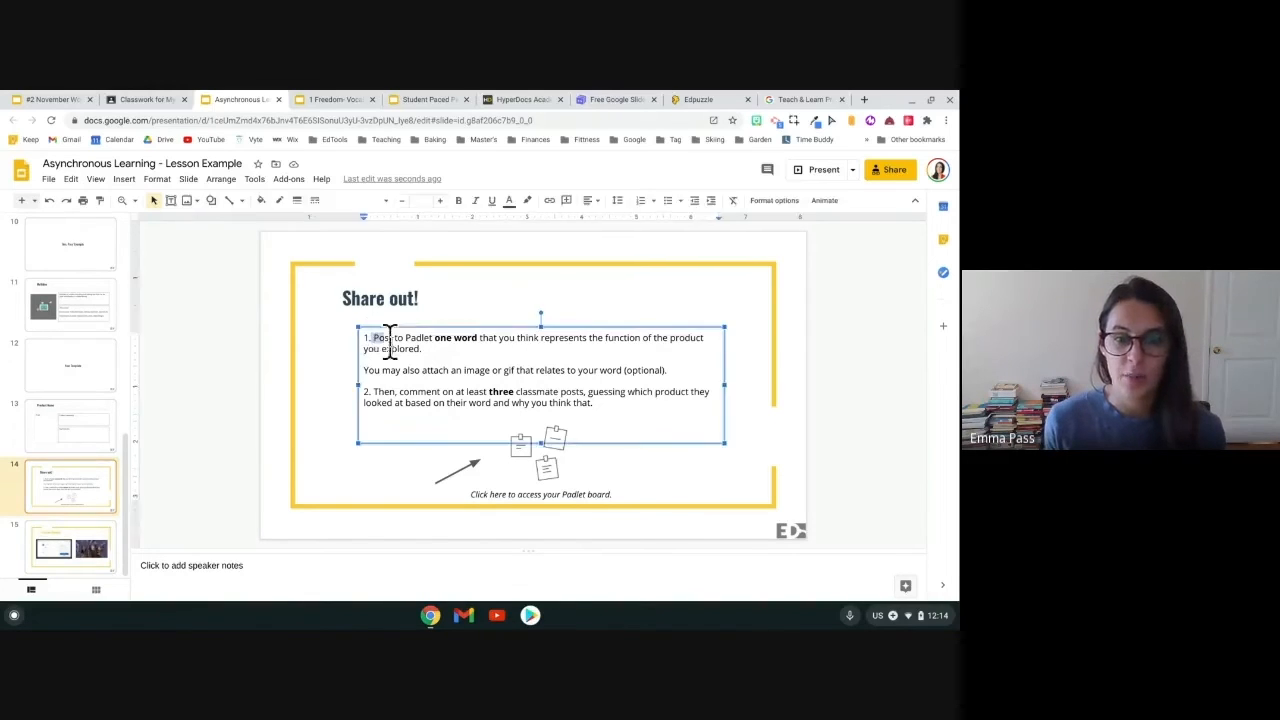
{"action": "left_click_drag", "start_coordinate": [372, 337], "coordinate": [474, 337]}
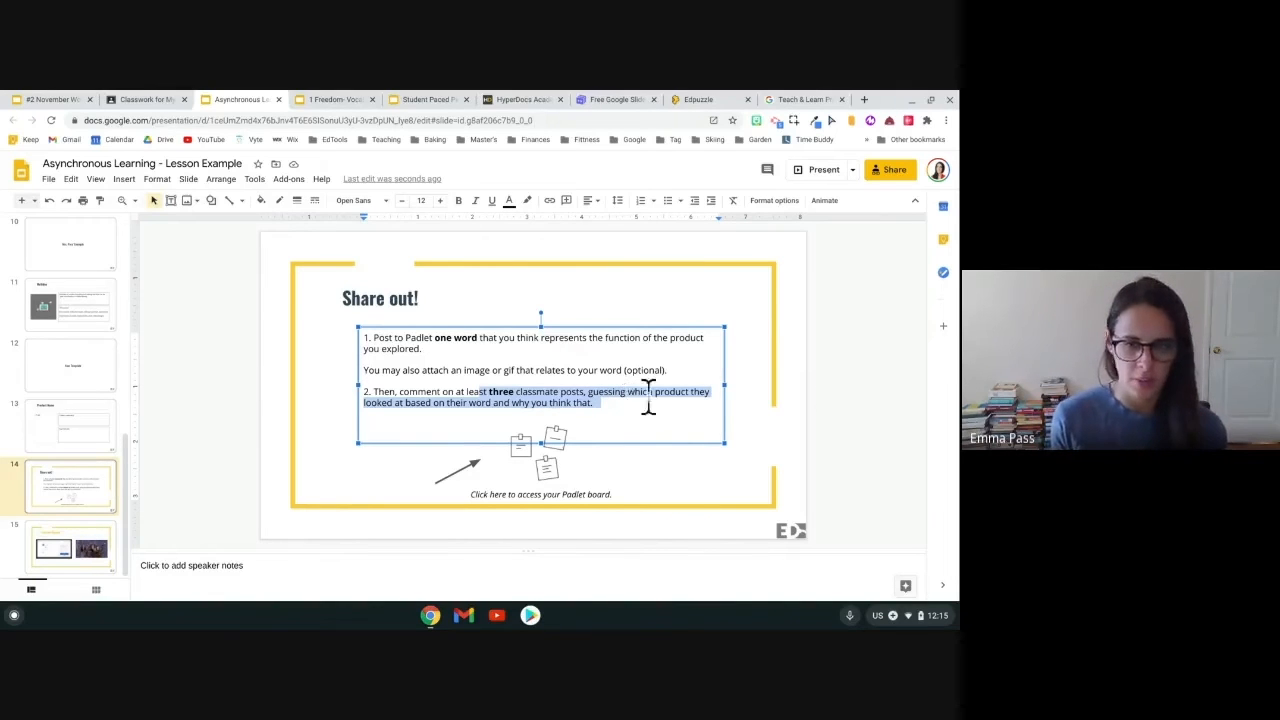
{"action": "left_click", "coordinate": [875, 410]}
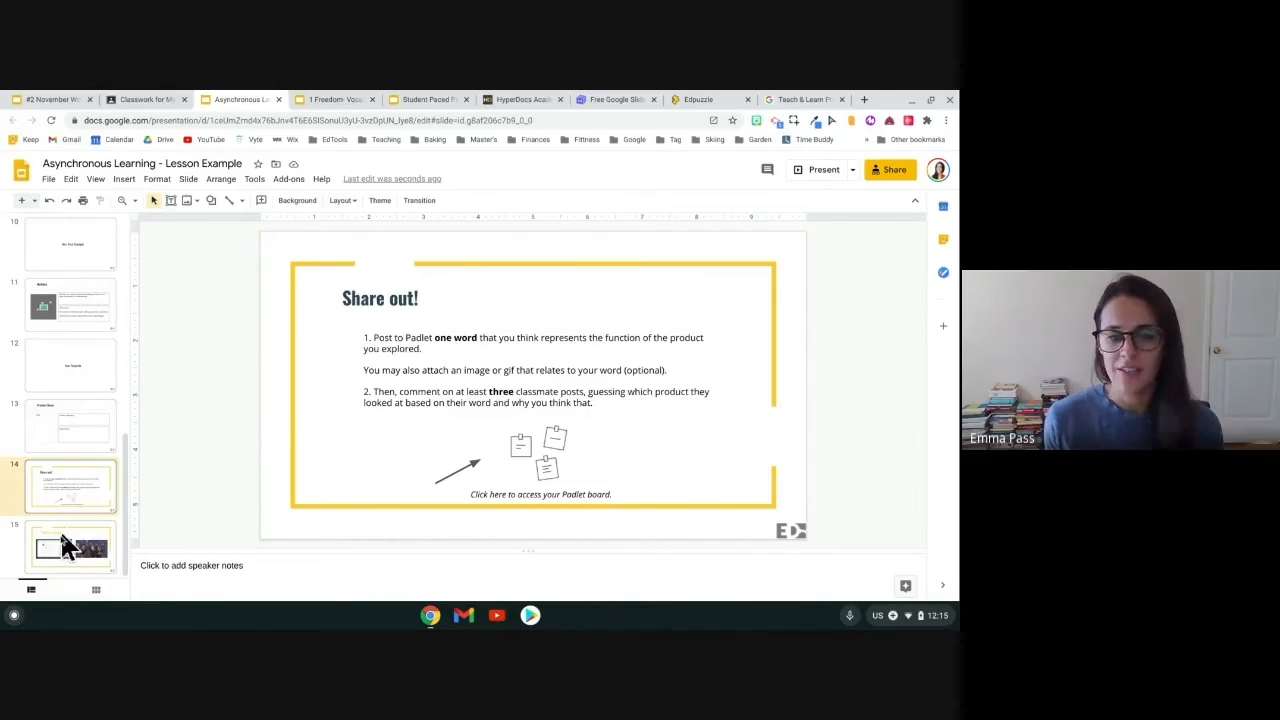
- Show slide 15, You're Done!, with its turn-in screenshot and celebration image
{"action": "left_click", "coordinate": [70, 547]}
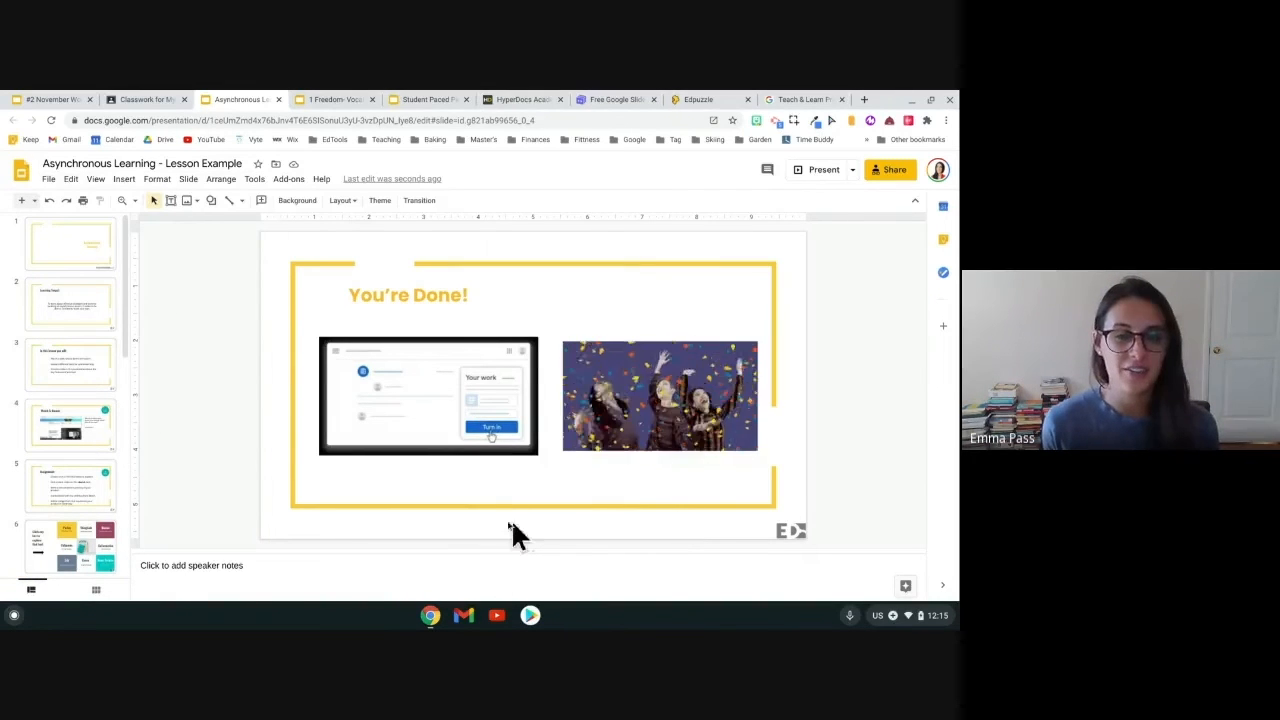
{"action": "mouse_move", "coordinate": [160, 415]}
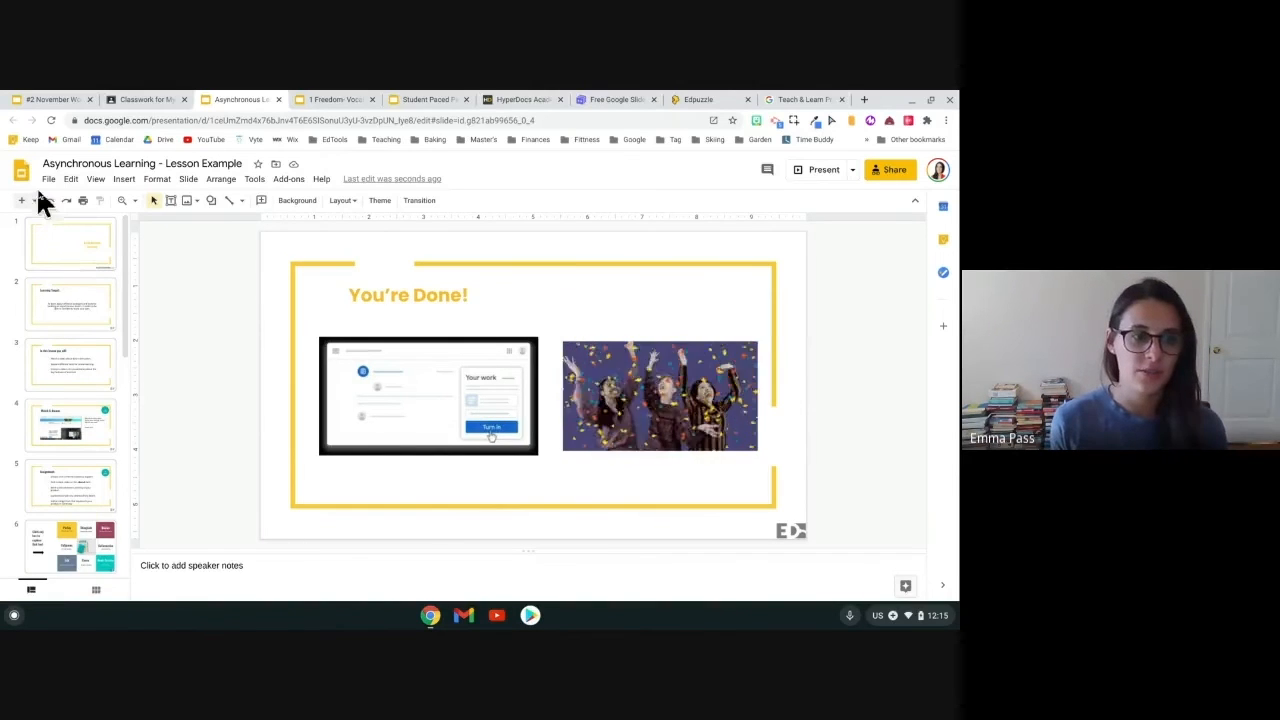
{"action": "left_click", "coordinate": [48, 179]}
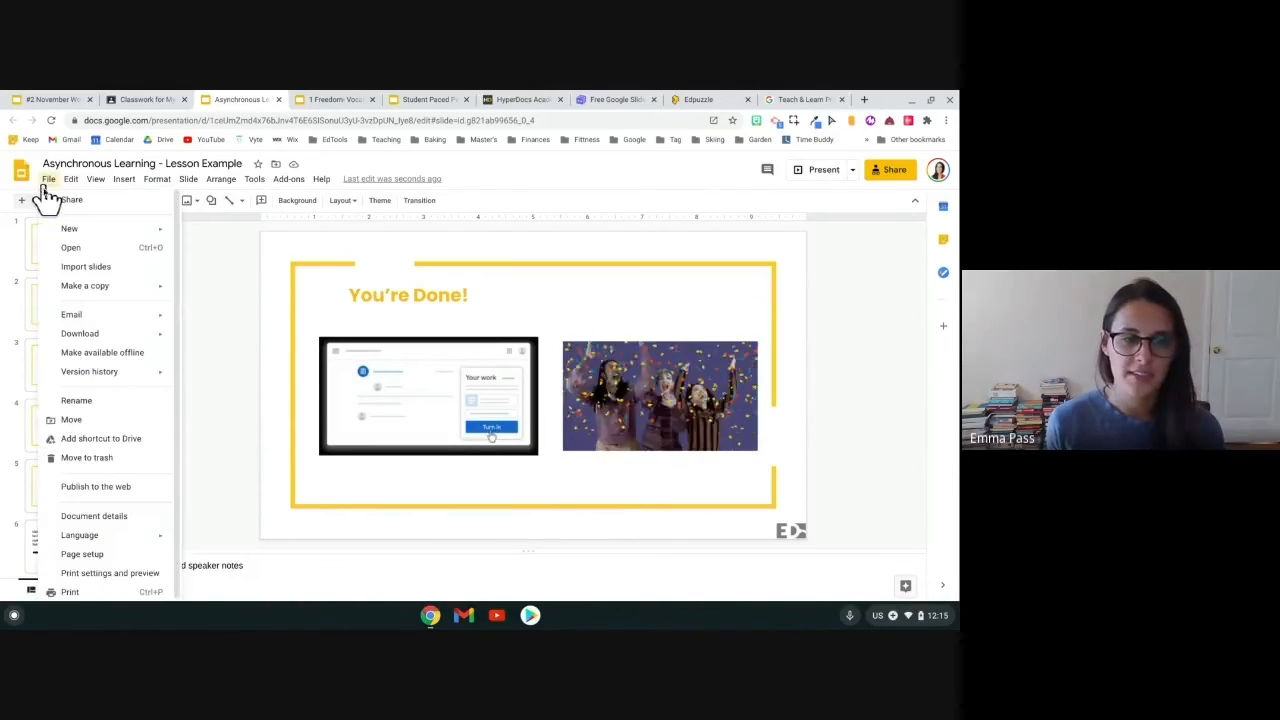
{"action": "mouse_move", "coordinate": [84, 285]}
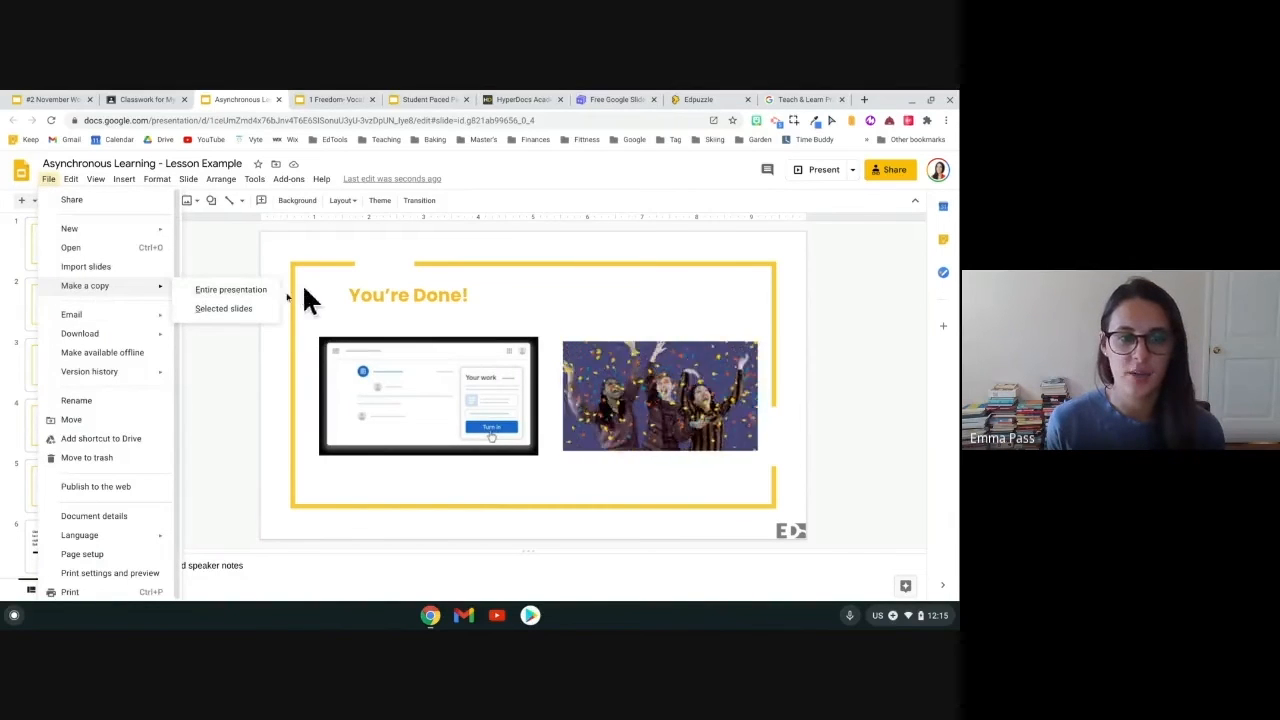
{"action": "mouse_move", "coordinate": [231, 289]}
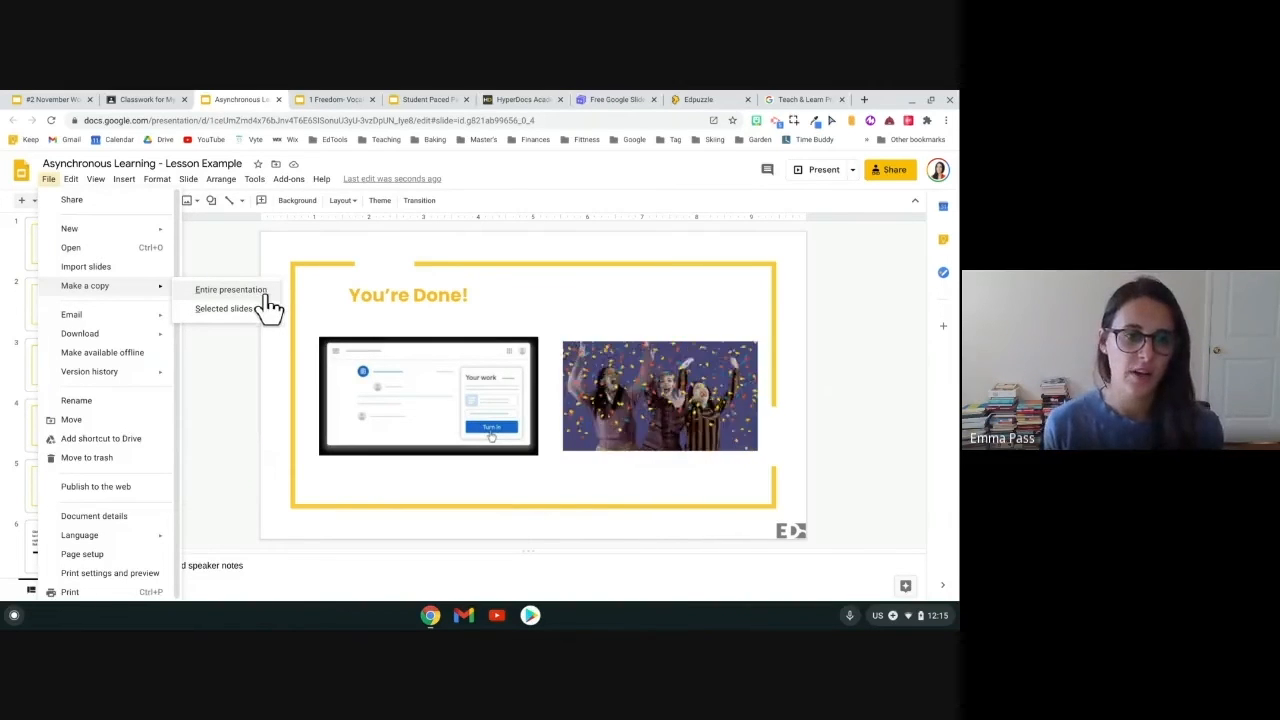
{"action": "left_click", "coordinate": [235, 260]}
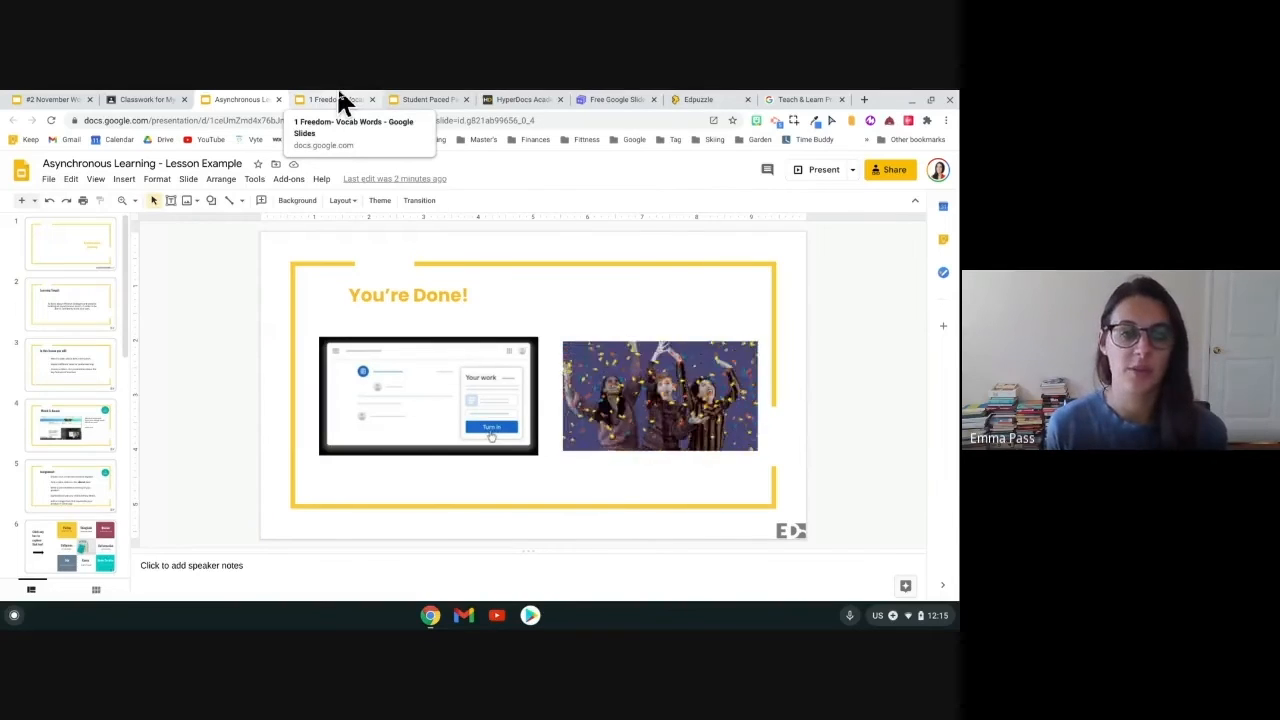
- Switch to the 1 Freedom- Vocab Words deck and view slides 1–4, ending on Watch
{"action": "left_click", "coordinate": [330, 99]}
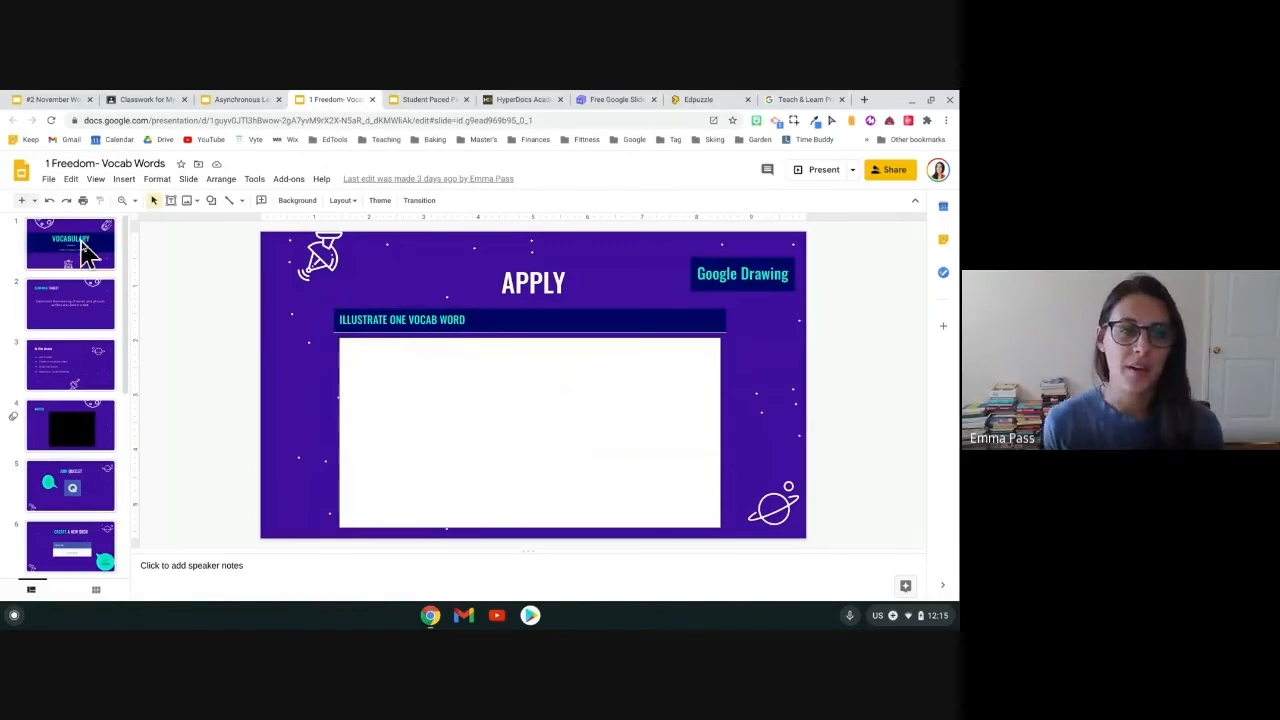
{"action": "left_click", "coordinate": [70, 242]}
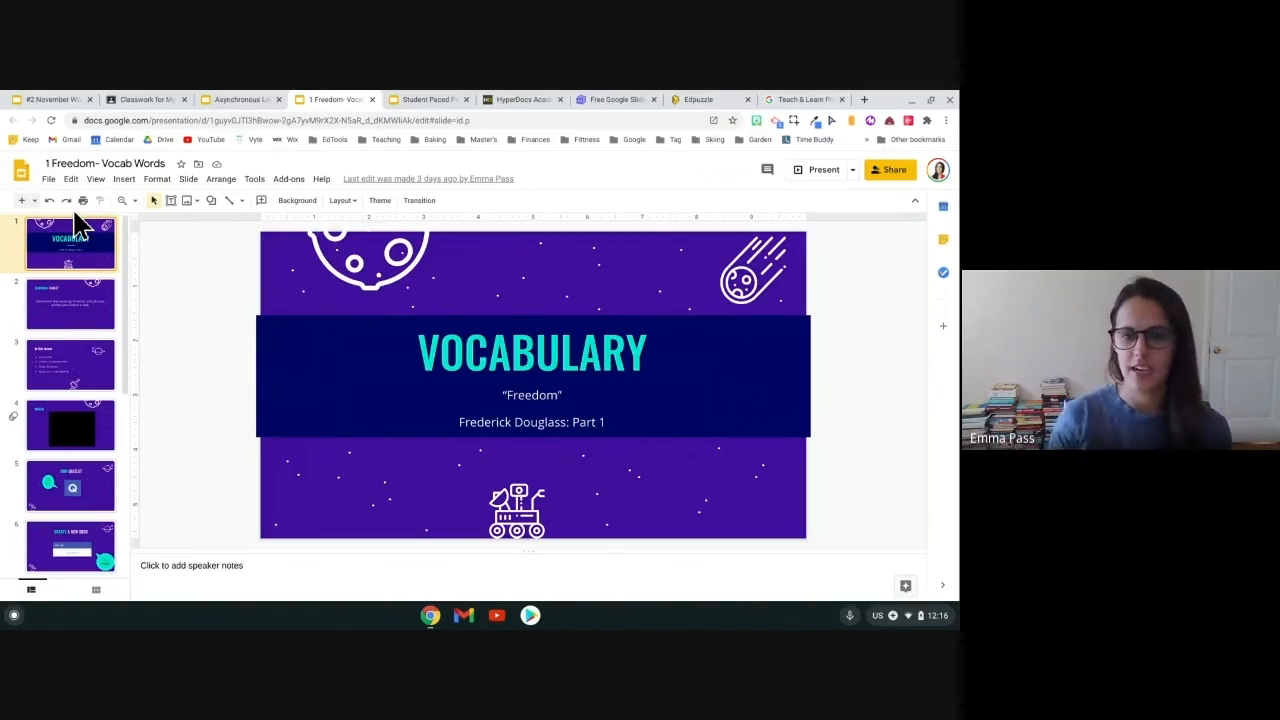
{"action": "mouse_move", "coordinate": [142, 345]}
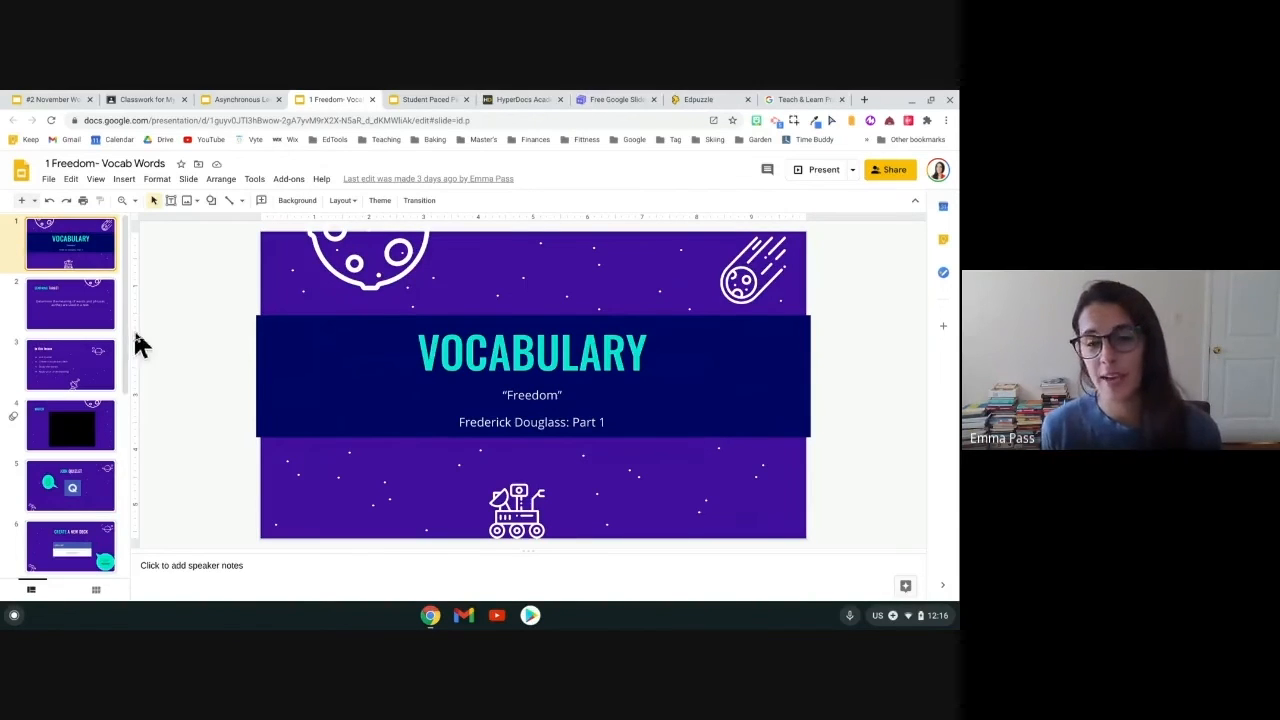
{"action": "mouse_move", "coordinate": [200, 408]}
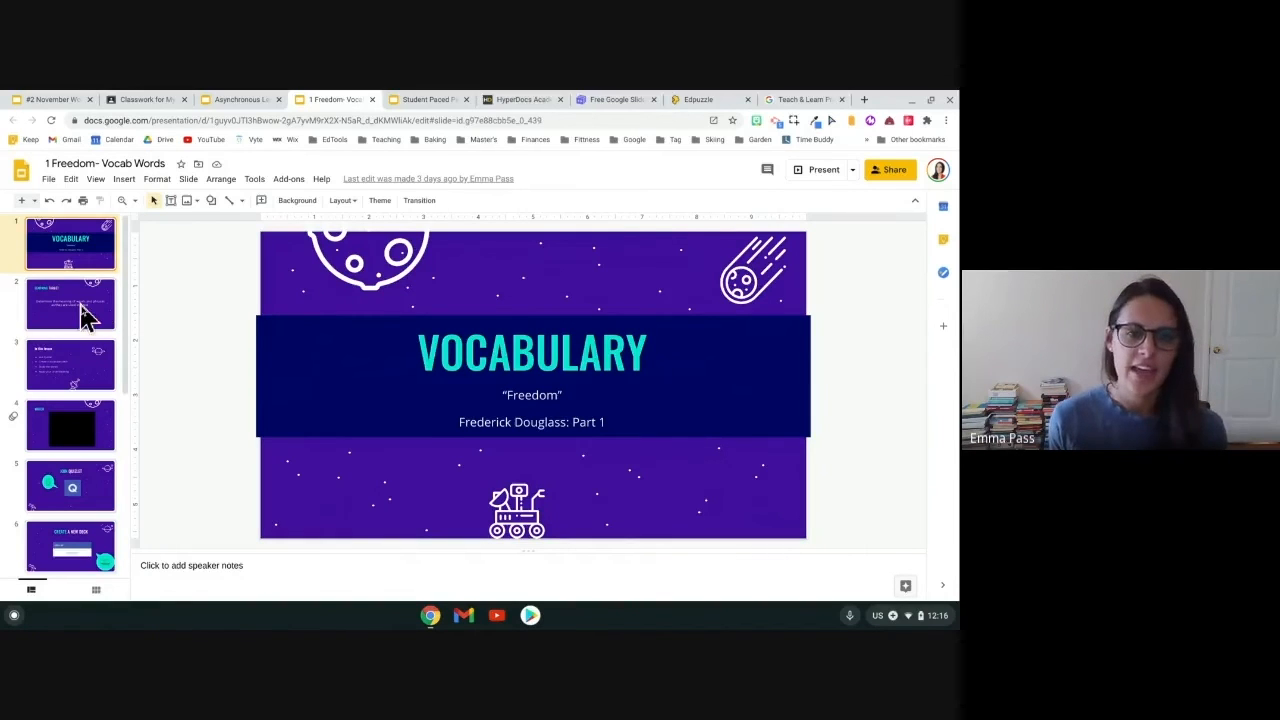
{"action": "left_click", "coordinate": [70, 303]}
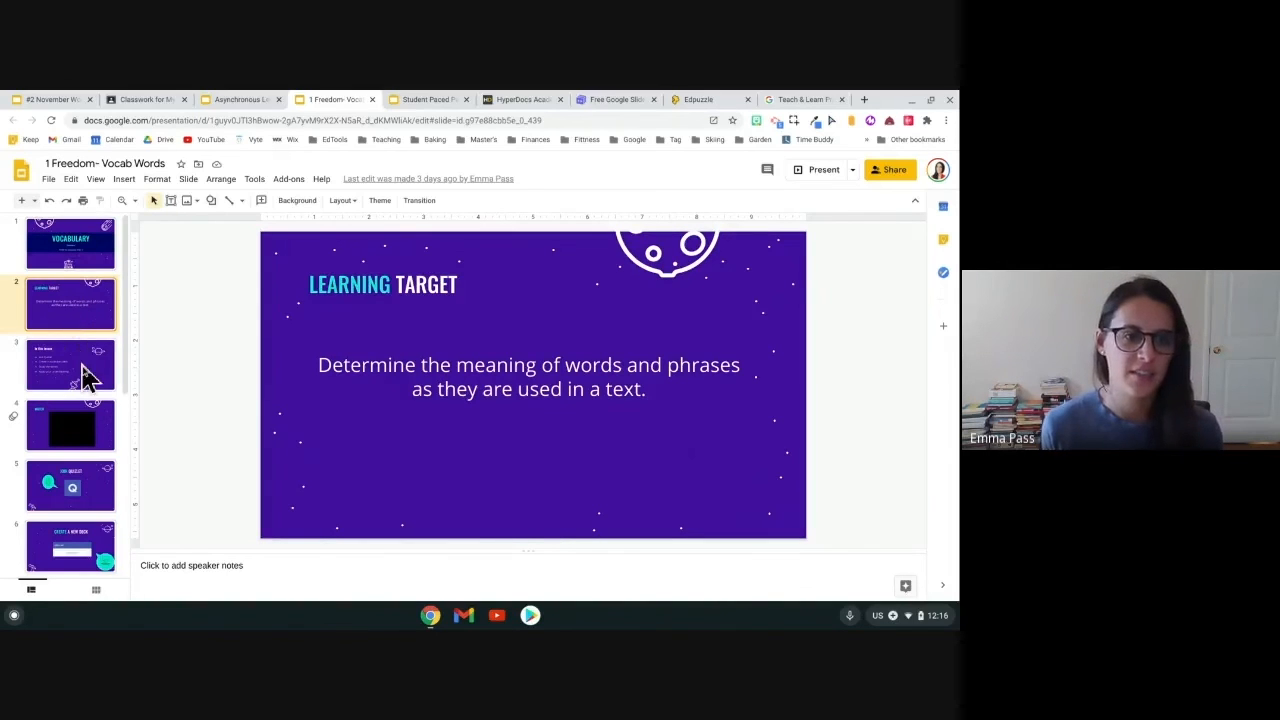
{"action": "left_click", "coordinate": [70, 363]}
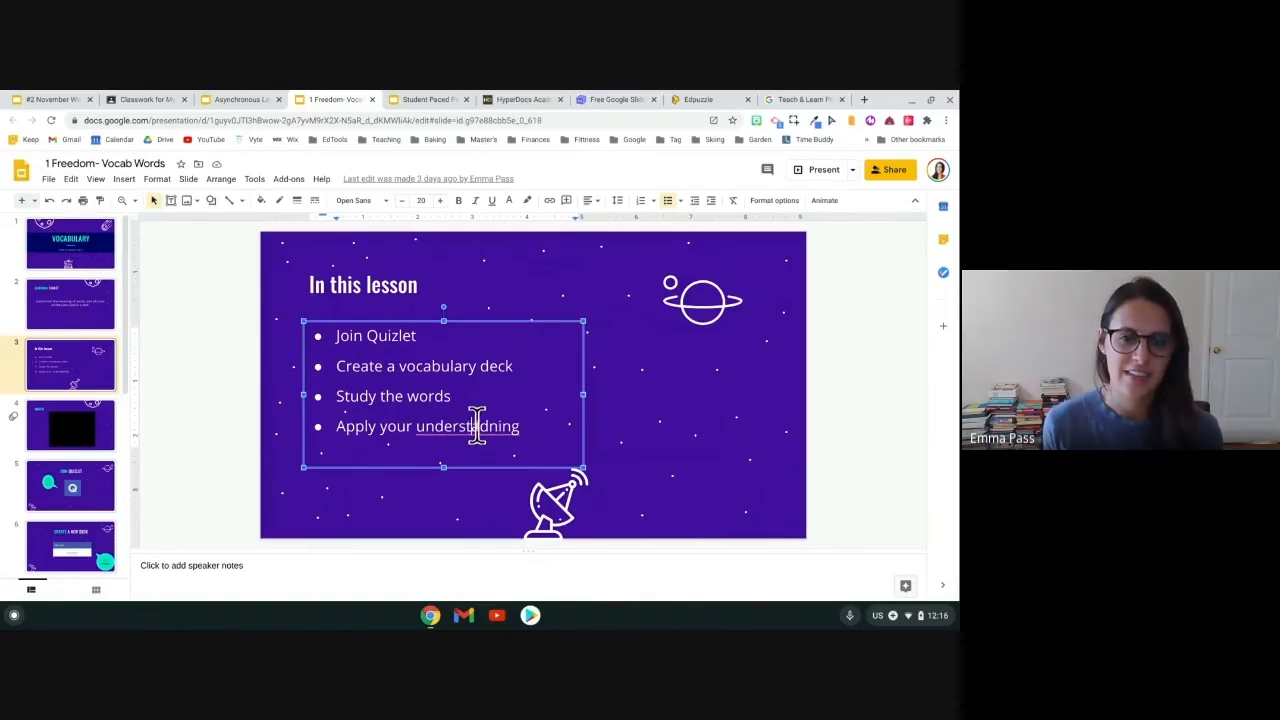
{"action": "left_click", "coordinate": [210, 425]}
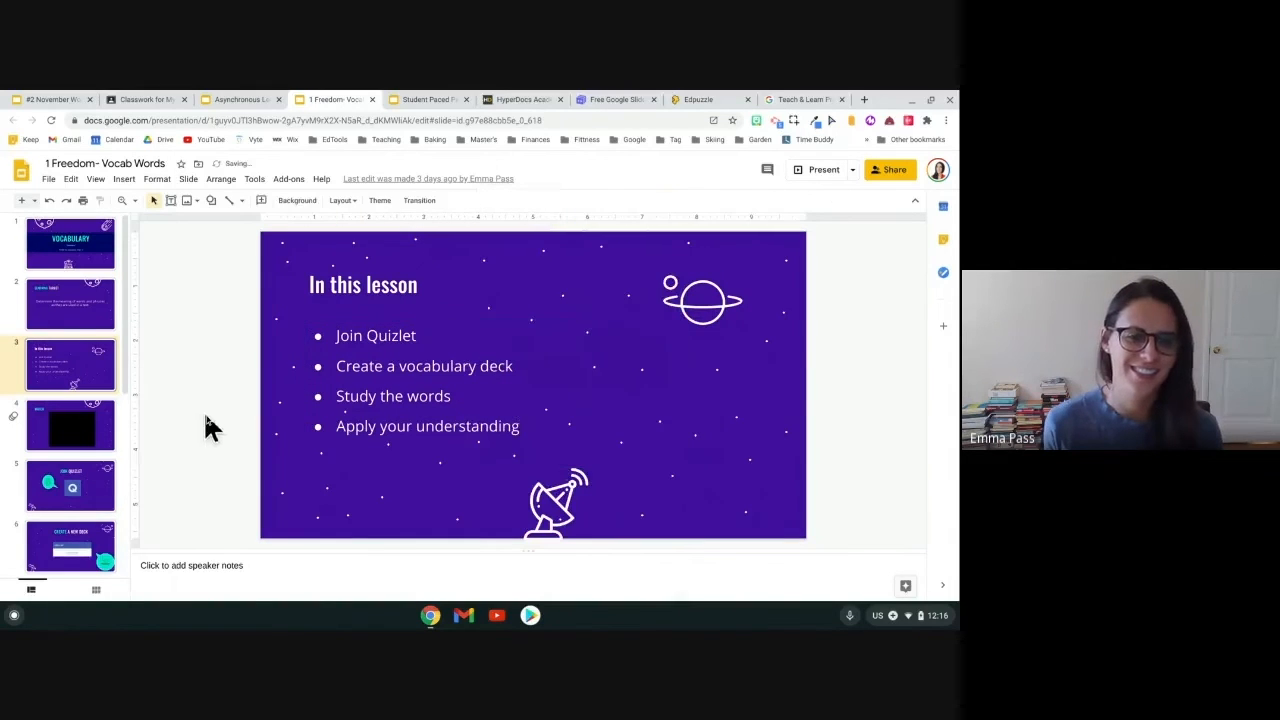
{"action": "left_click", "coordinate": [70, 423]}
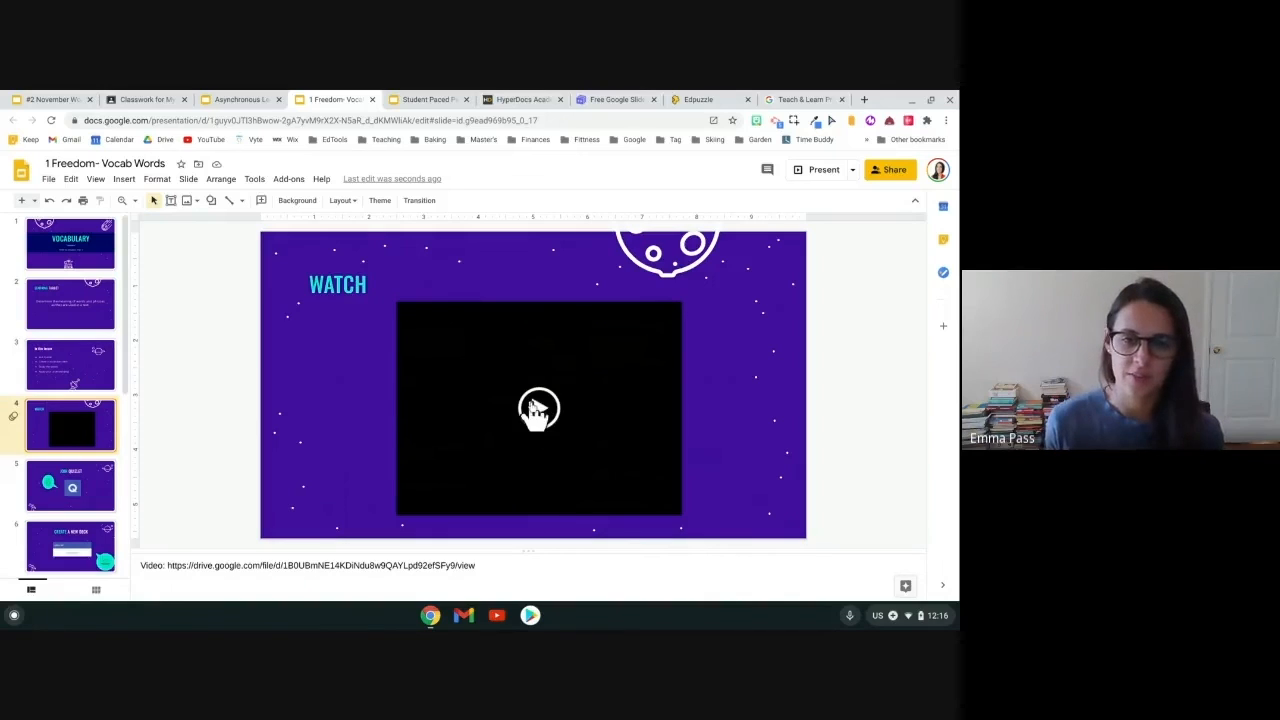
- Select the embedded vocabulary video on the Watch slide, play it briefly, then pause
{"action": "left_click", "coordinate": [539, 408]}
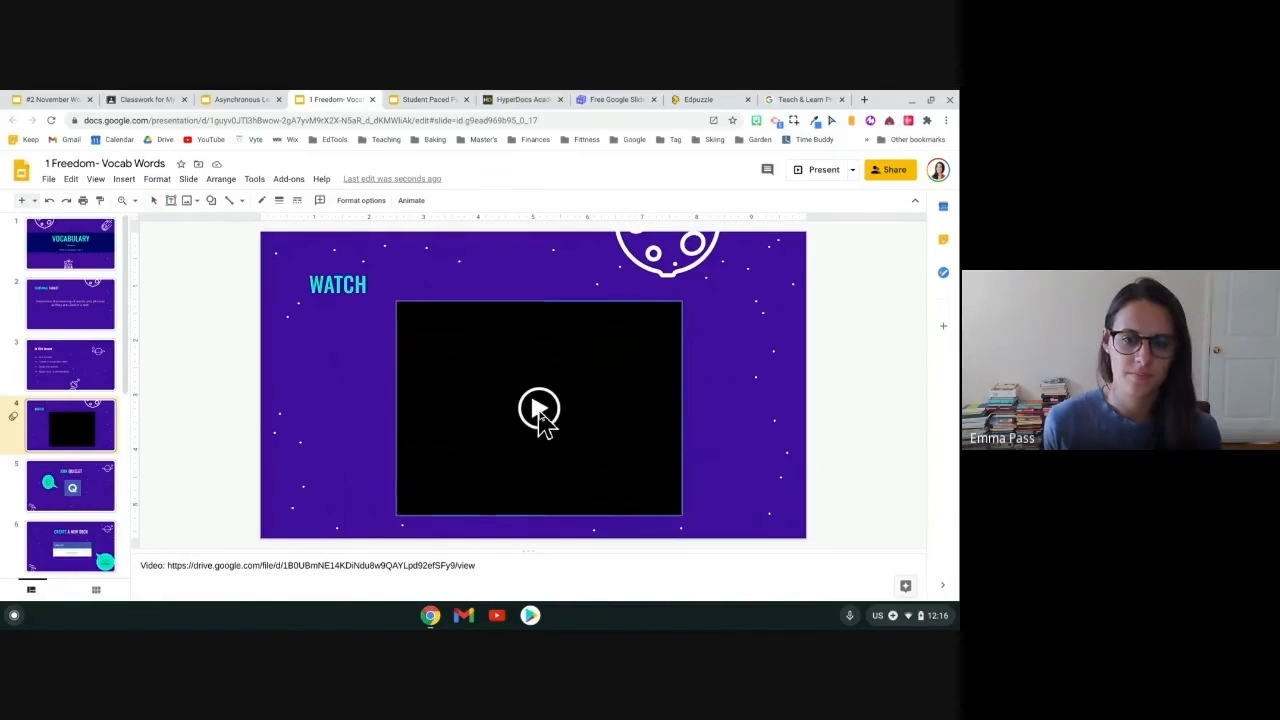
{"action": "left_click", "coordinate": [540, 407]}
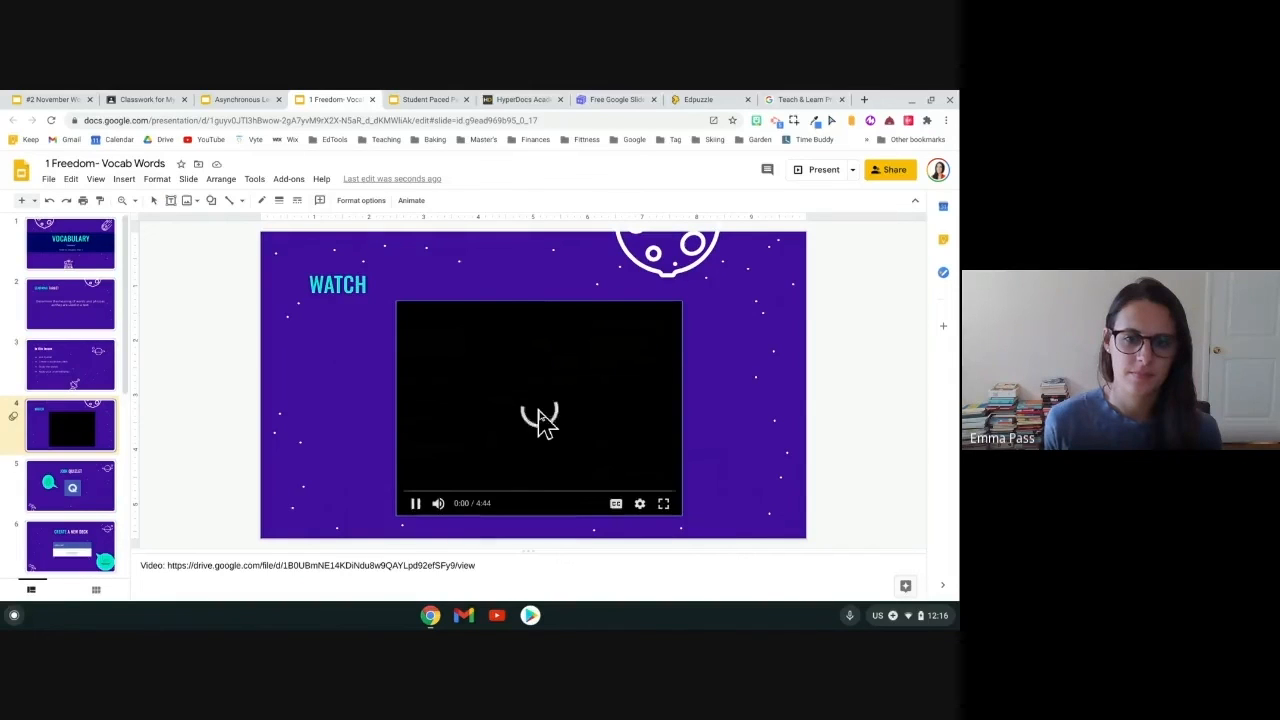
{"action": "left_click", "coordinate": [415, 503]}
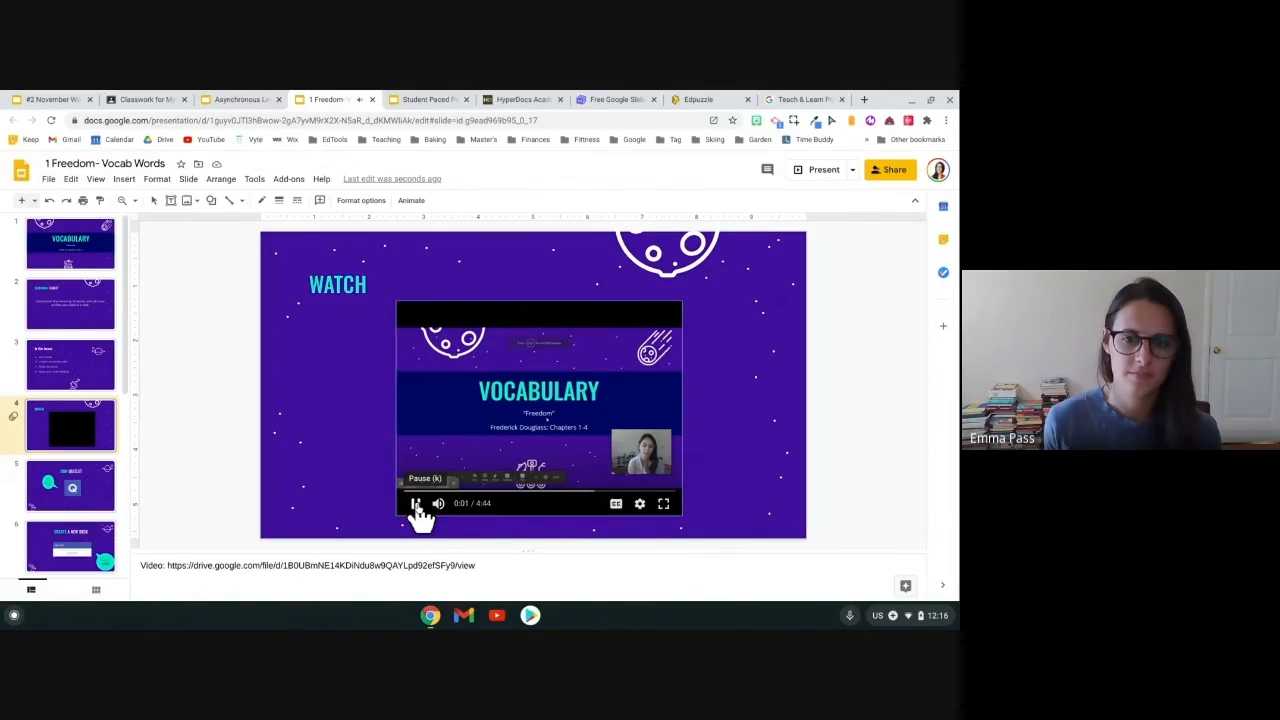
{"action": "left_click", "coordinate": [415, 503]}
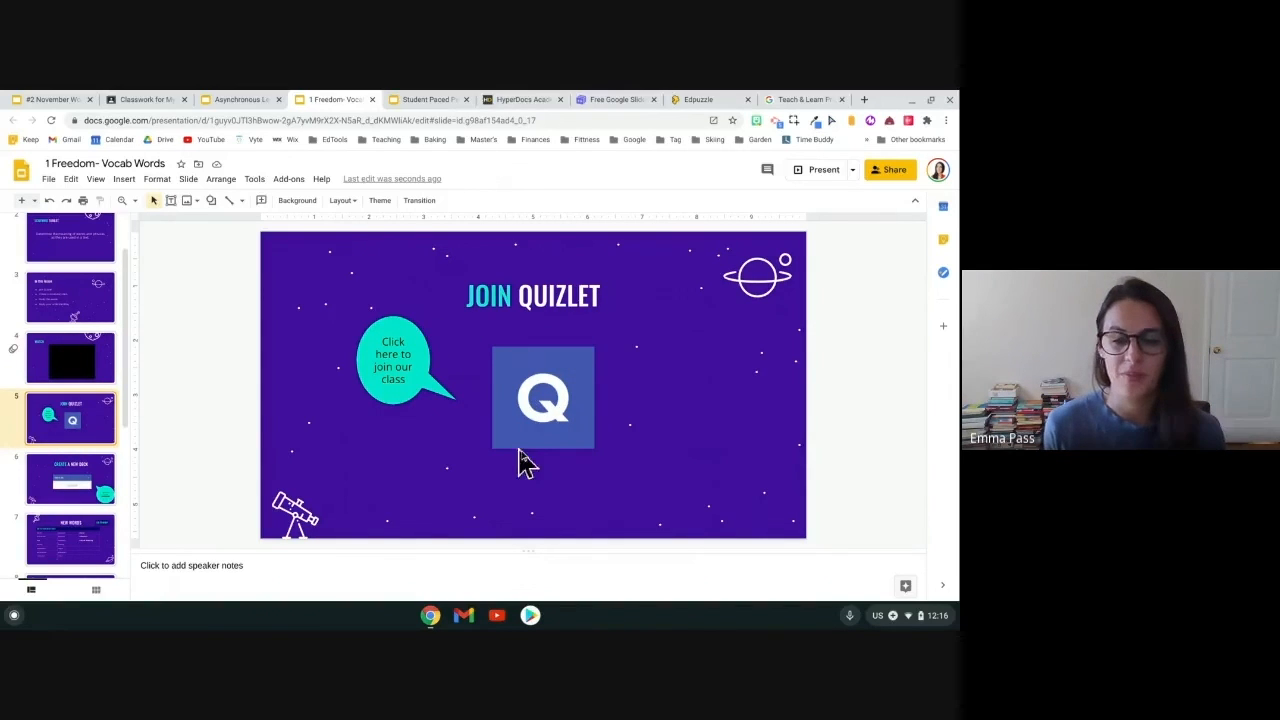
- View the Create a New Deck and New Words slides, previewing the Merriam-Webster dictionary link
{"action": "left_click", "coordinate": [543, 397]}
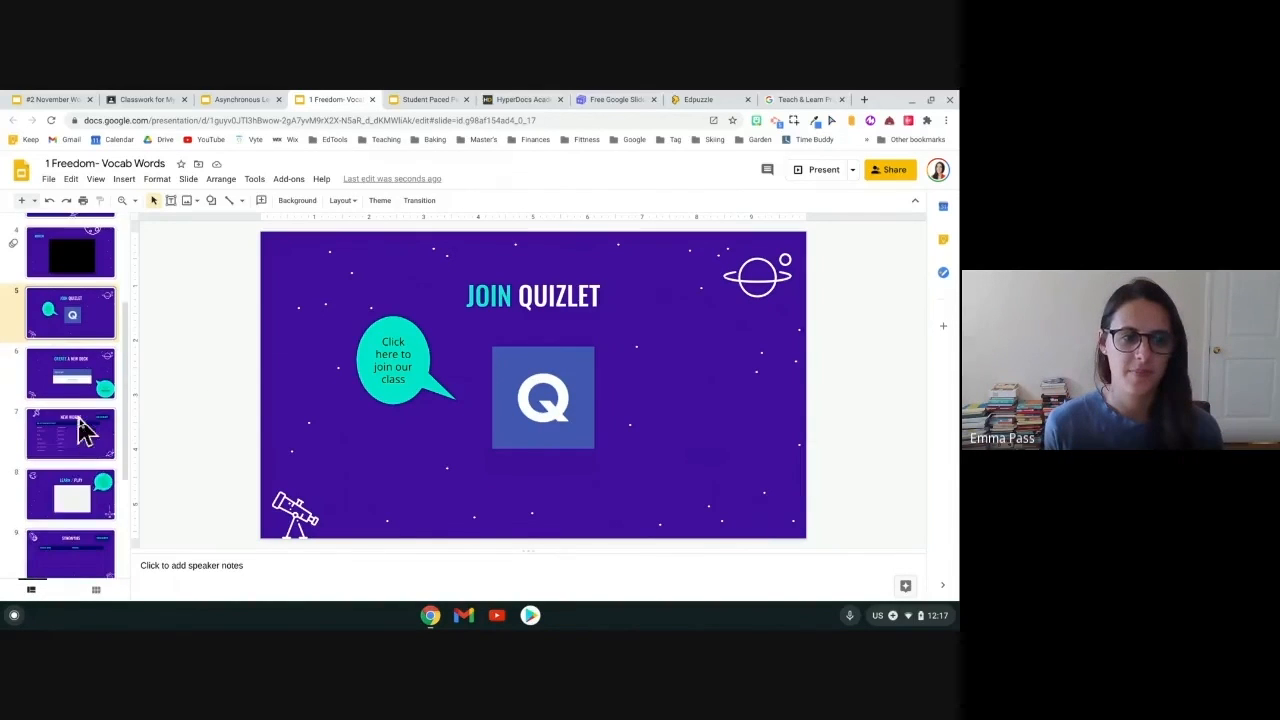
{"action": "left_click", "coordinate": [70, 372]}
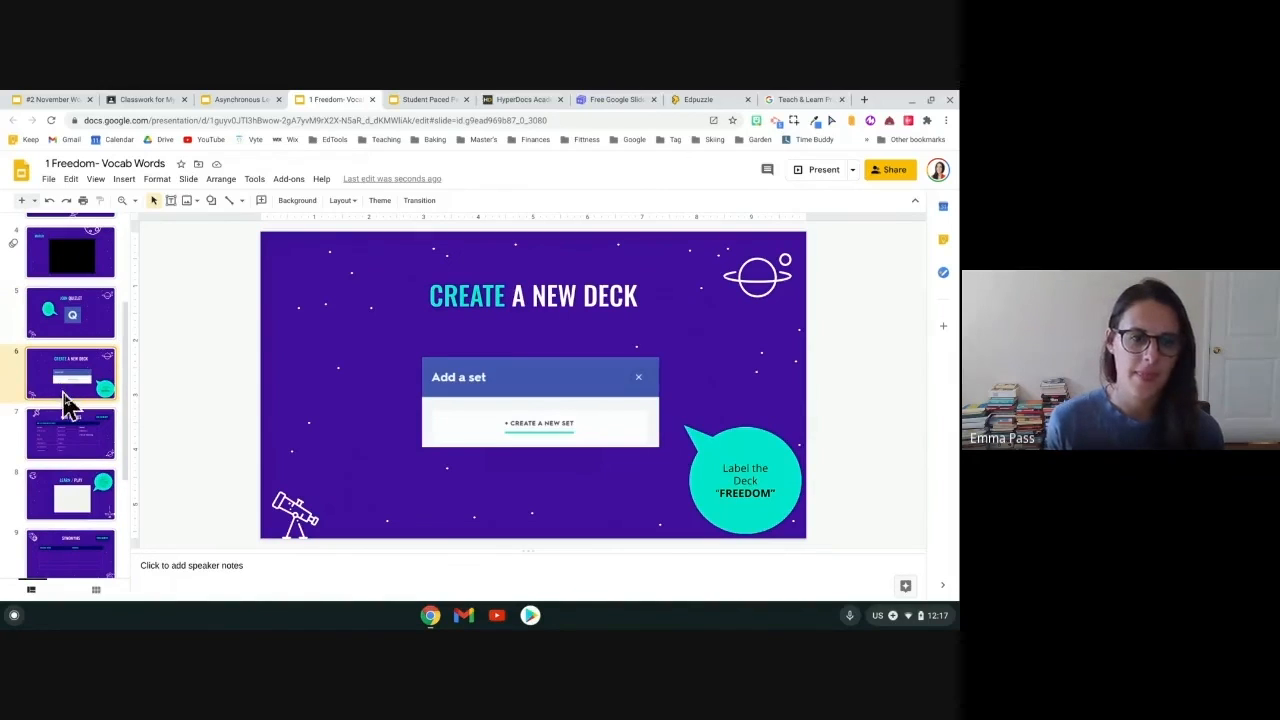
{"action": "left_click", "coordinate": [70, 432]}
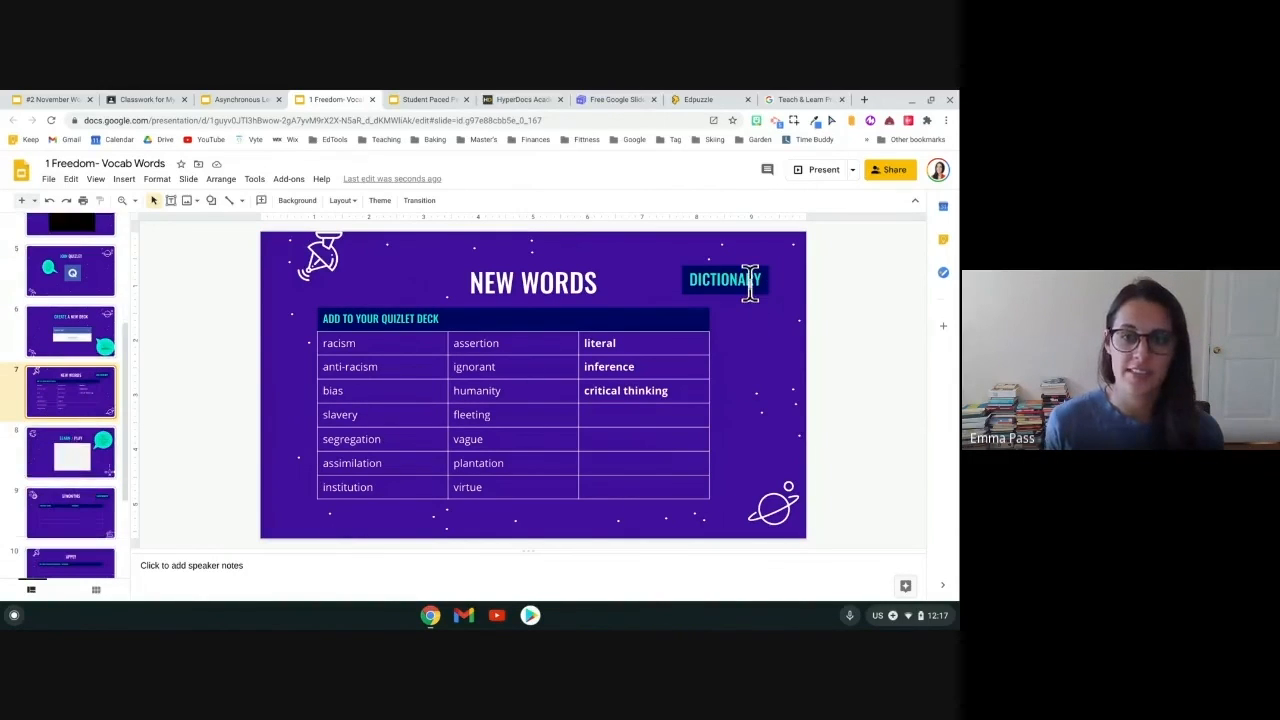
{"action": "left_click", "coordinate": [724, 280]}
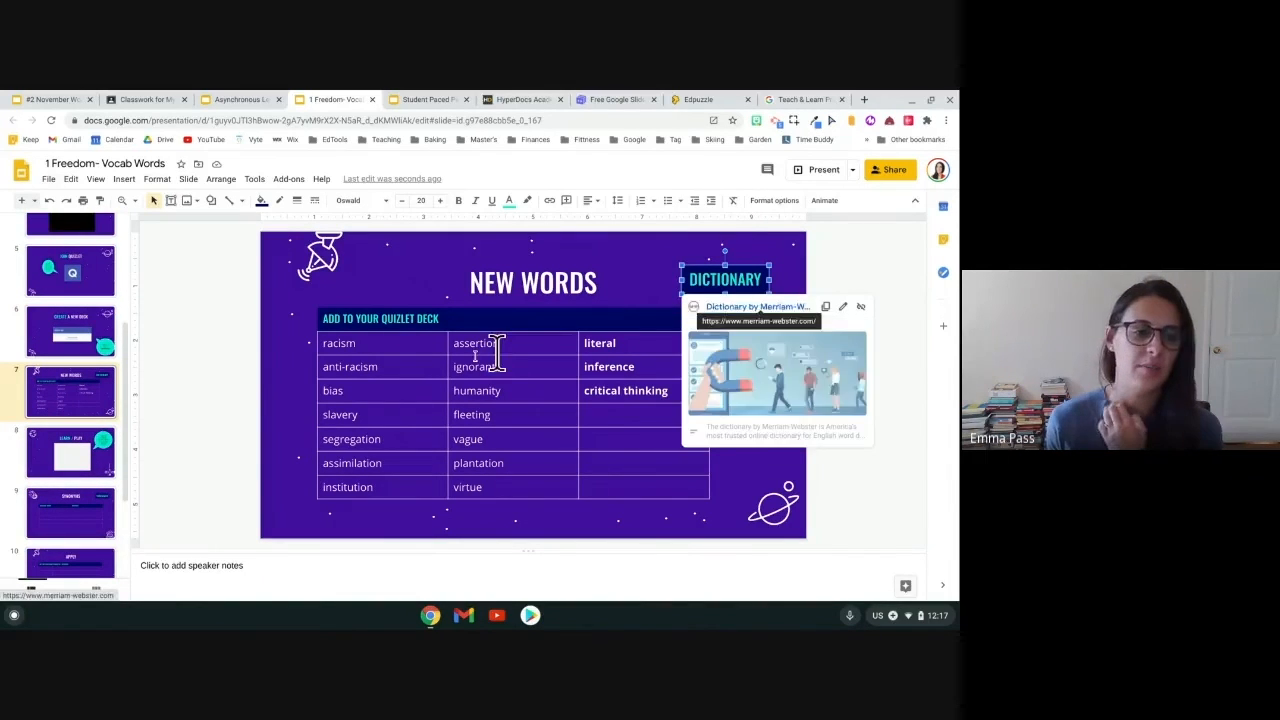
{"action": "left_click", "coordinate": [70, 450]}
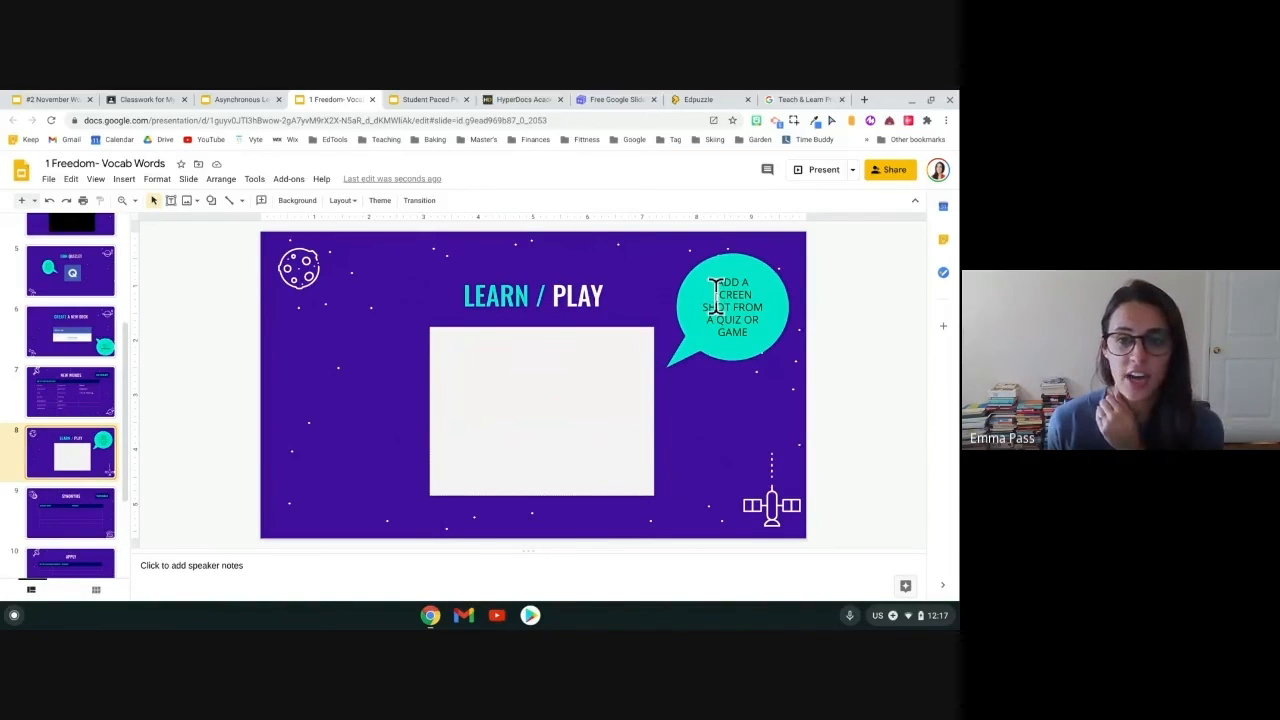
- Highlight the Learn / Play screenshot bubble and placeholder, then view Synonyms and Apply
{"action": "left_click", "coordinate": [733, 307]}
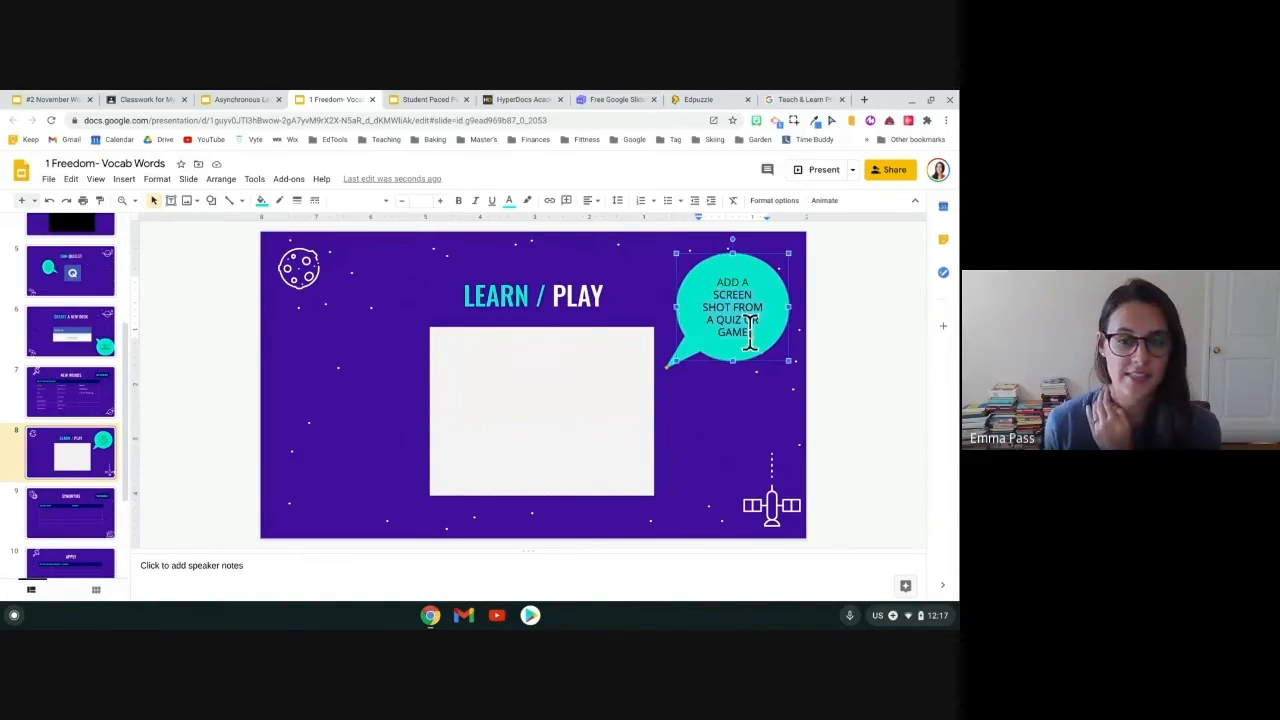
{"action": "left_click", "coordinate": [541, 410]}
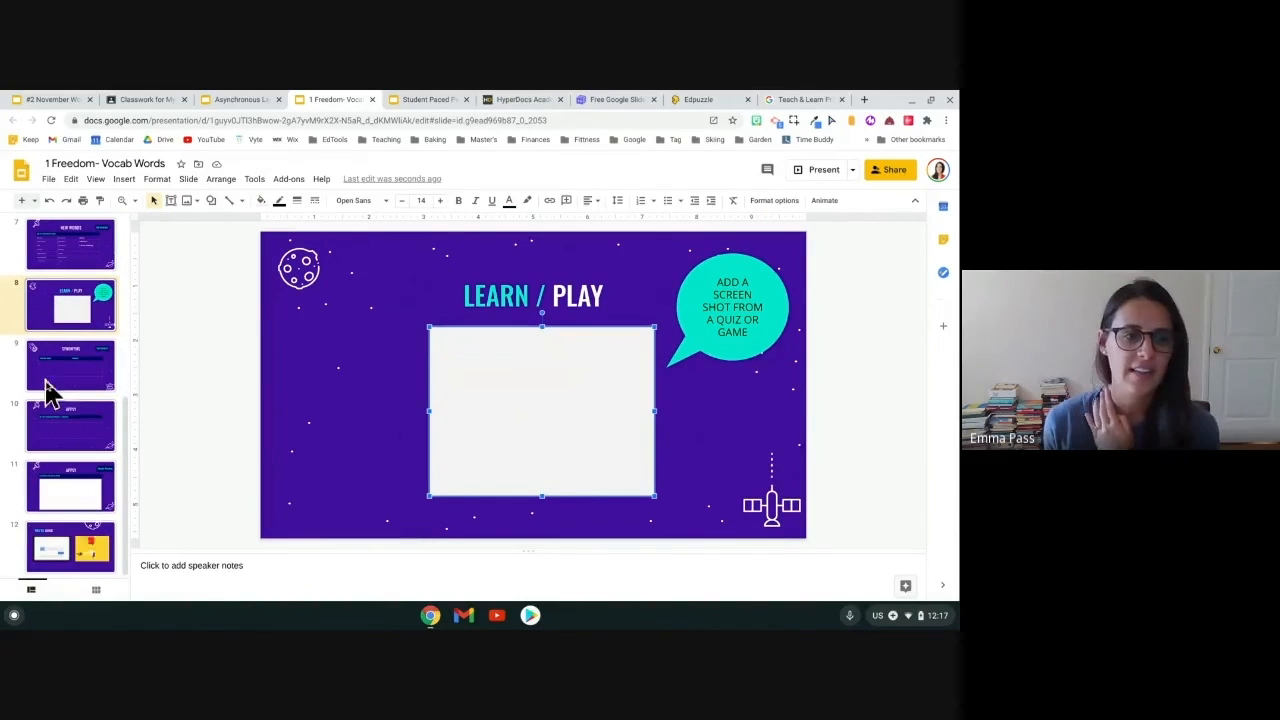
{"action": "left_click", "coordinate": [70, 365]}
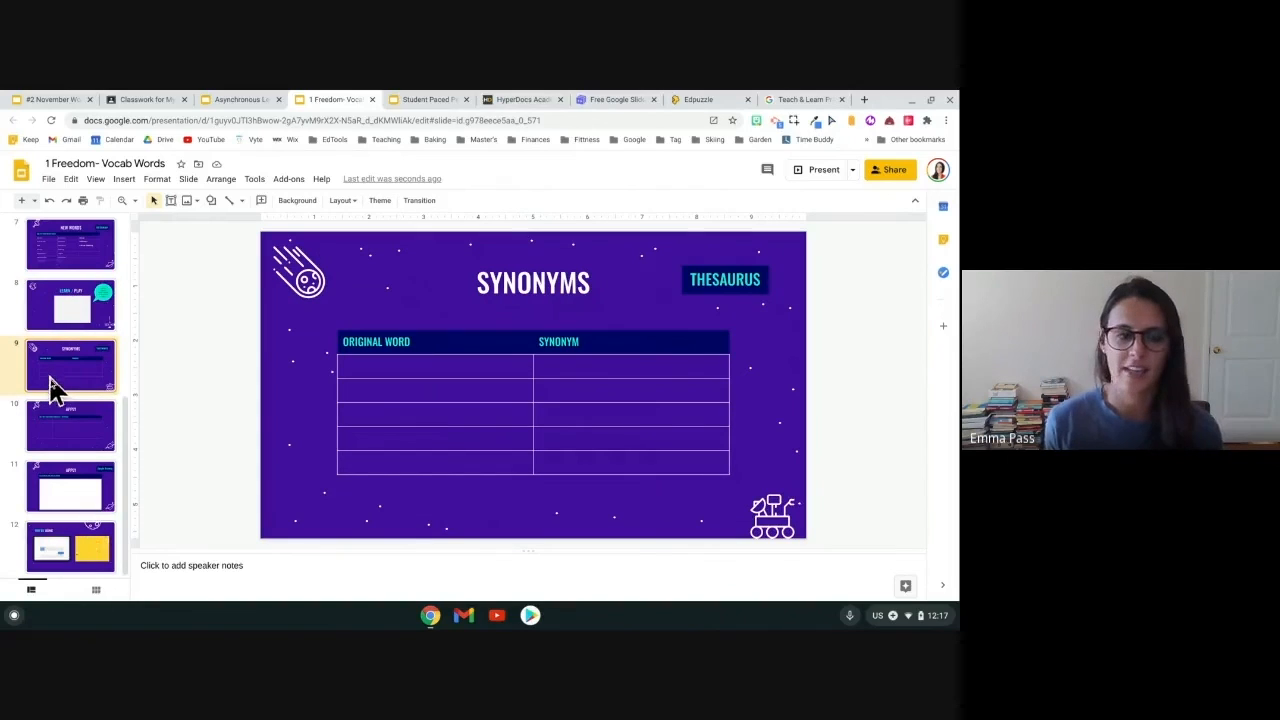
{"action": "left_click", "coordinate": [70, 425]}
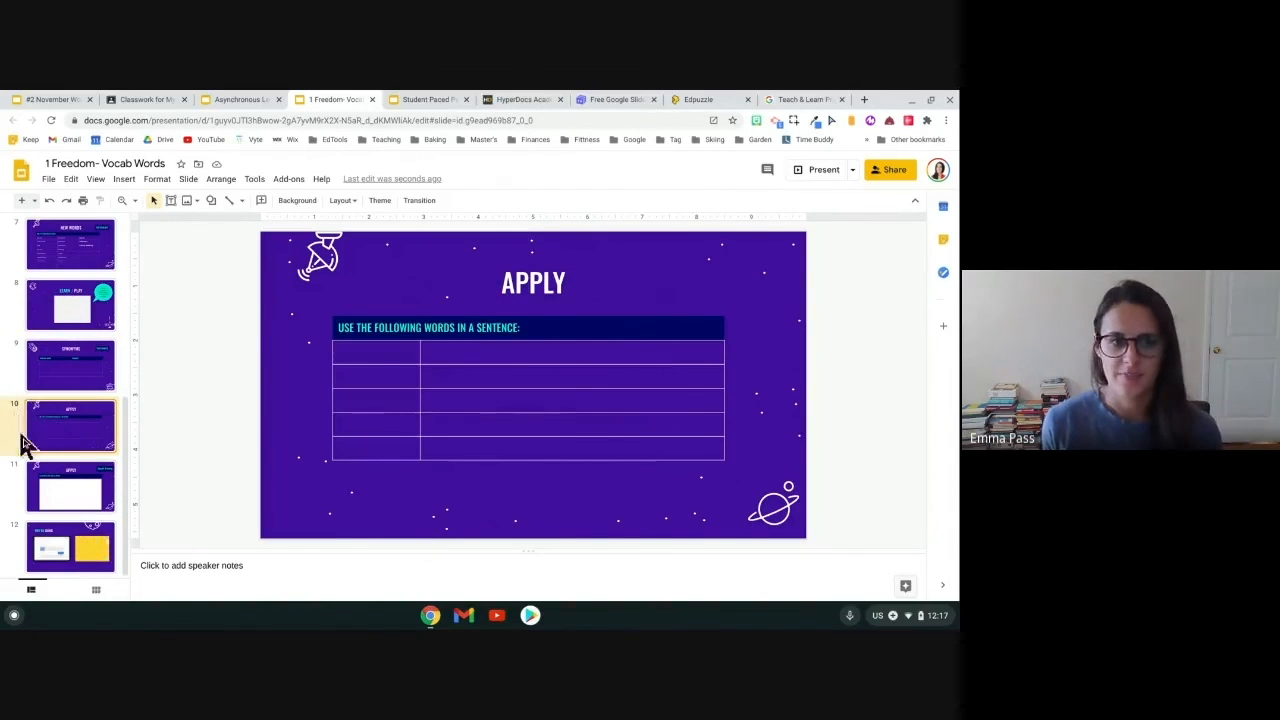
- View the You're Done! slide, then revisit the Synonyms and Apply slides
{"action": "left_click", "coordinate": [70, 543]}
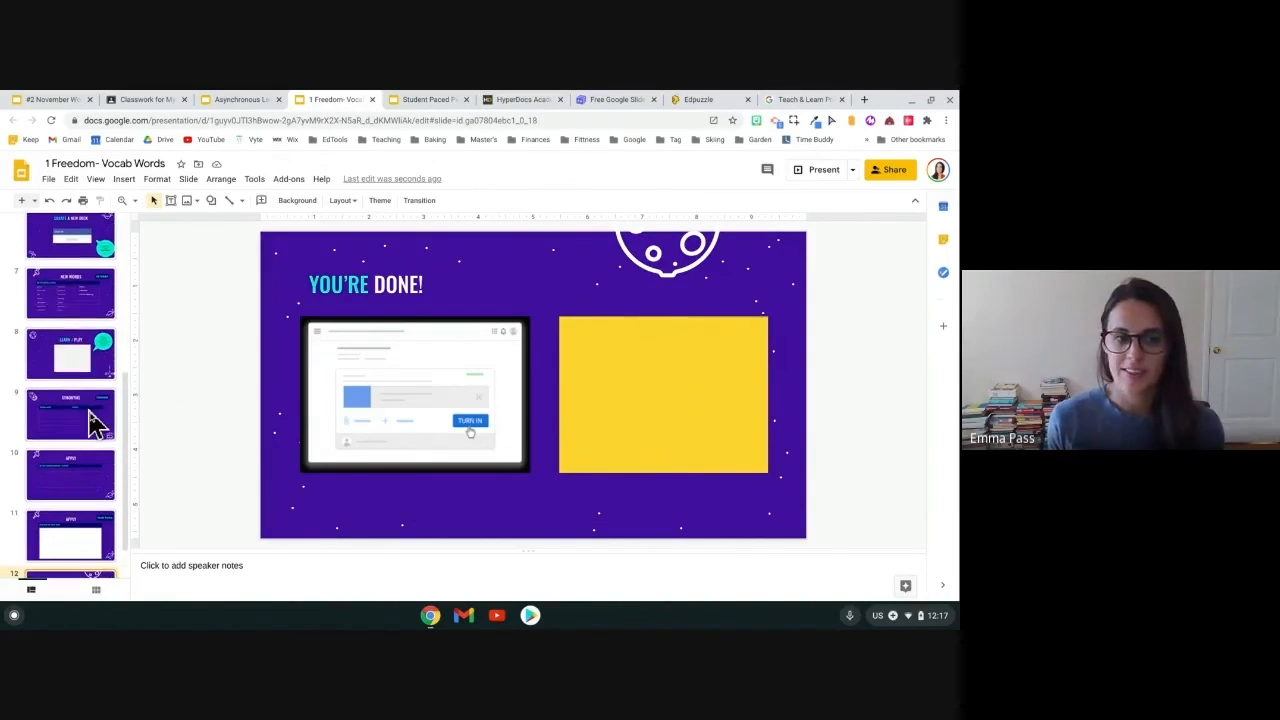
{"action": "left_click", "coordinate": [70, 413]}
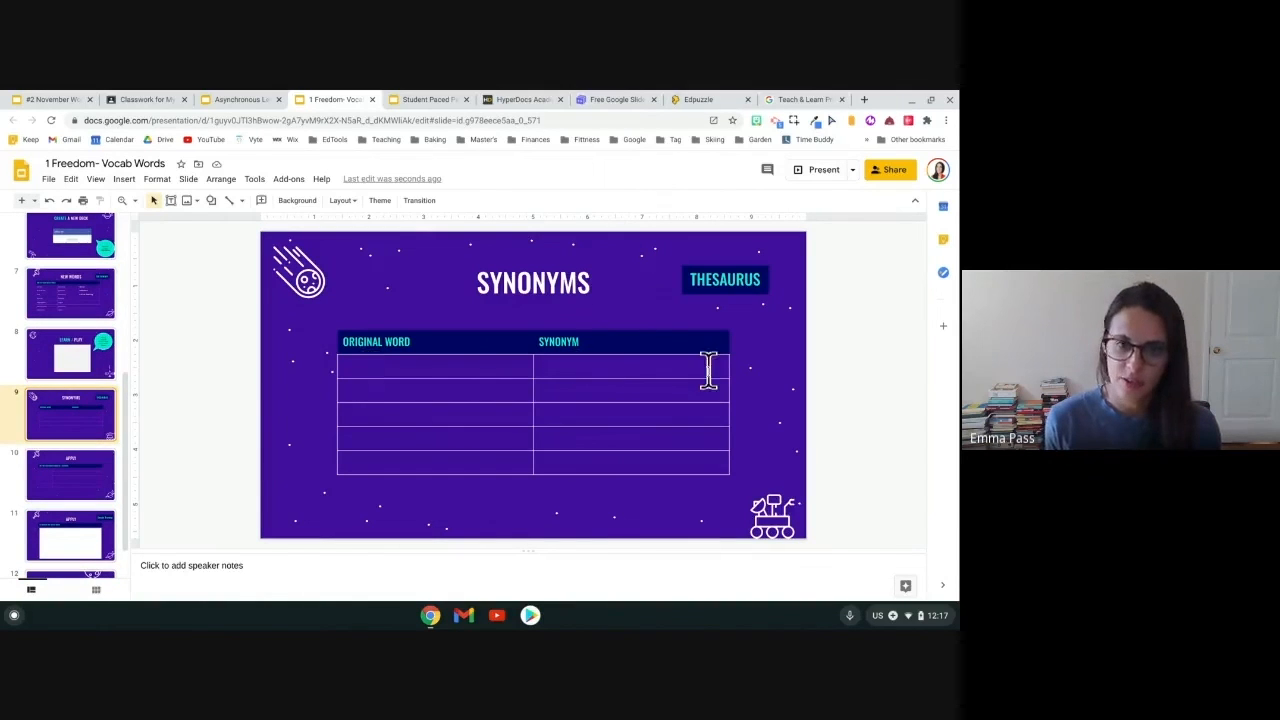
{"action": "left_click", "coordinate": [70, 473]}
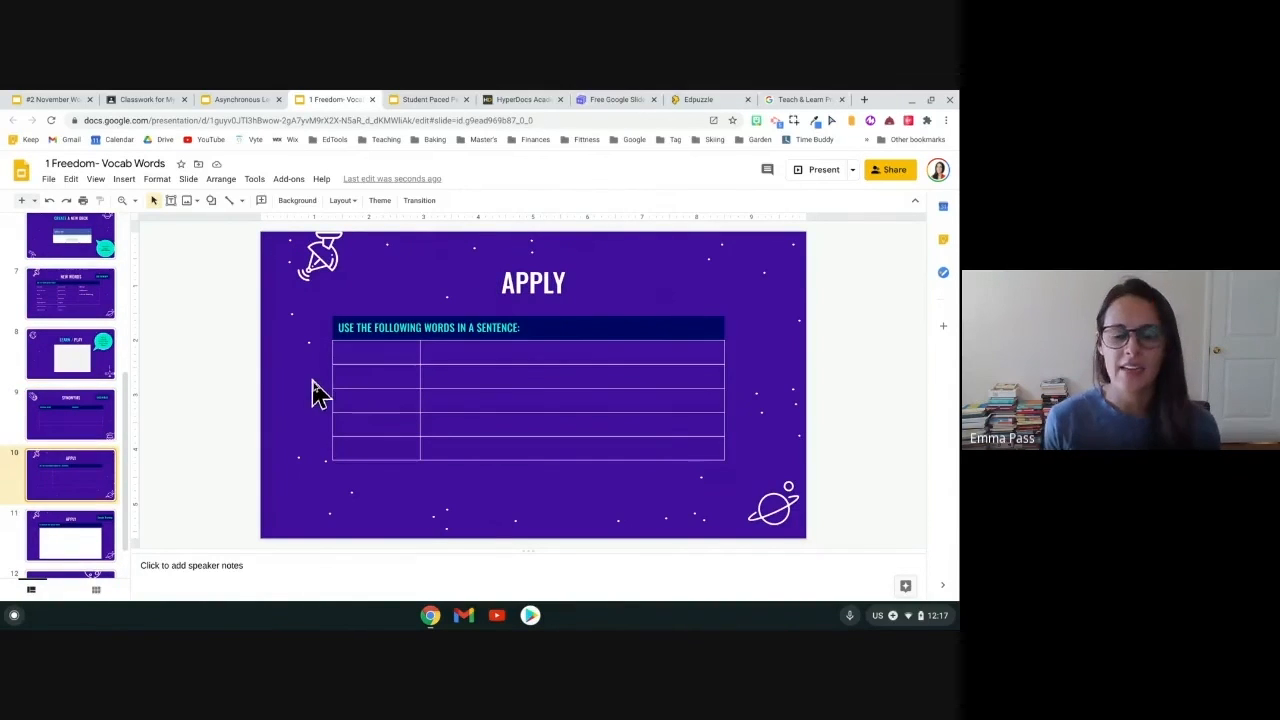
{"action": "mouse_move", "coordinate": [40, 395]}
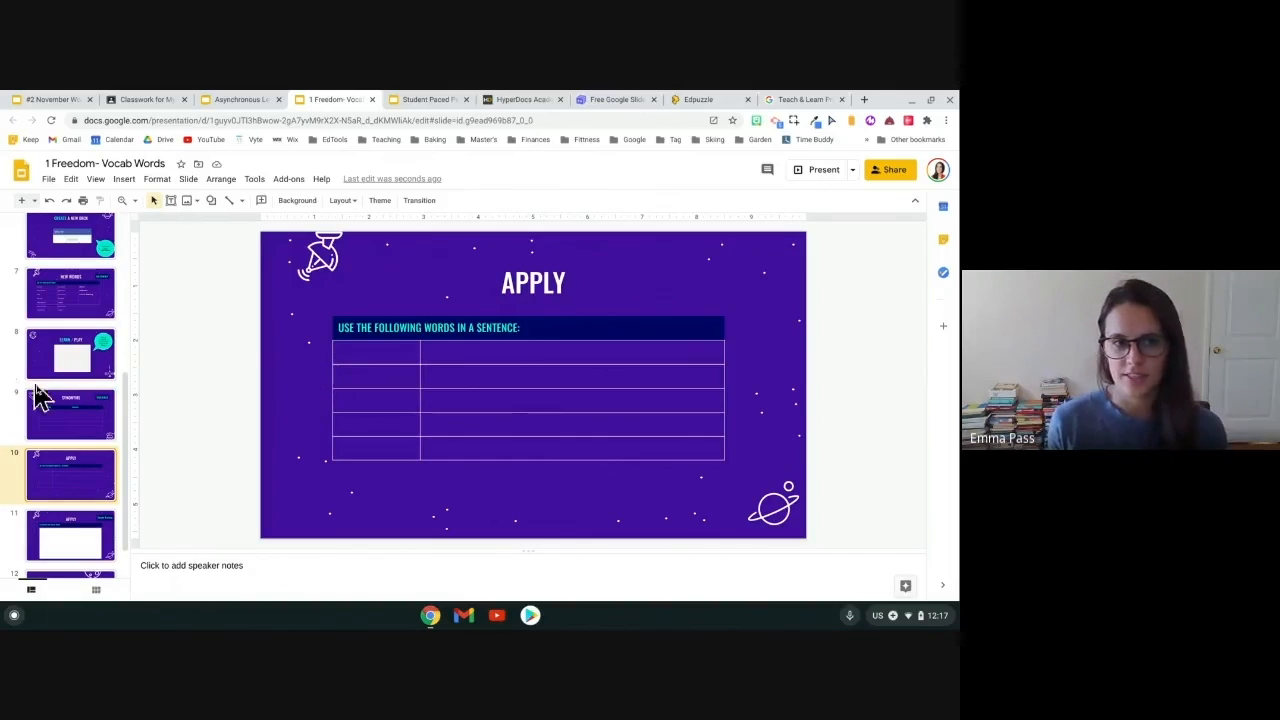